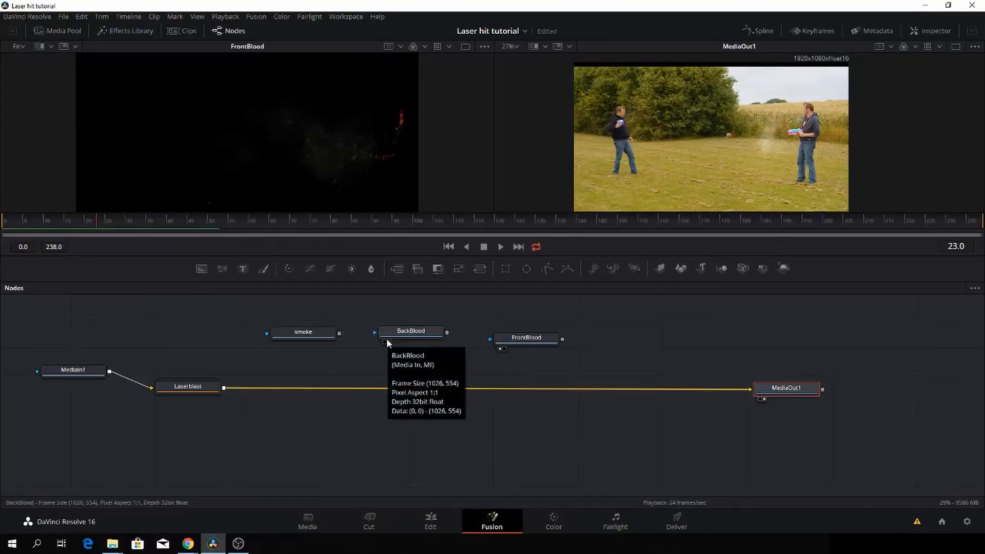
{"action": "mouse_move", "coordinate": [186, 349]}
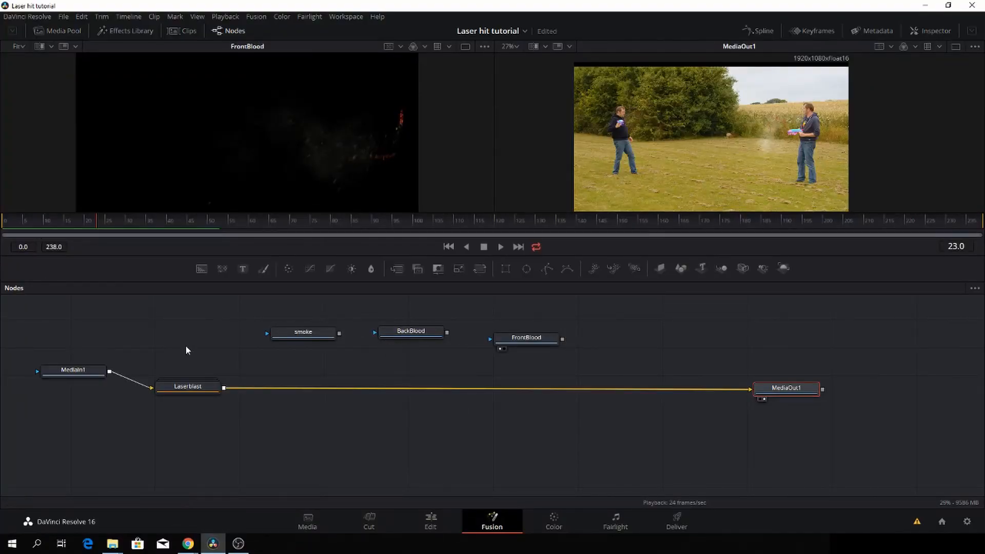
- Expand the Laserblast group to inspect its nodes, then collapse it again
{"action": "left_click", "coordinate": [187, 386]}
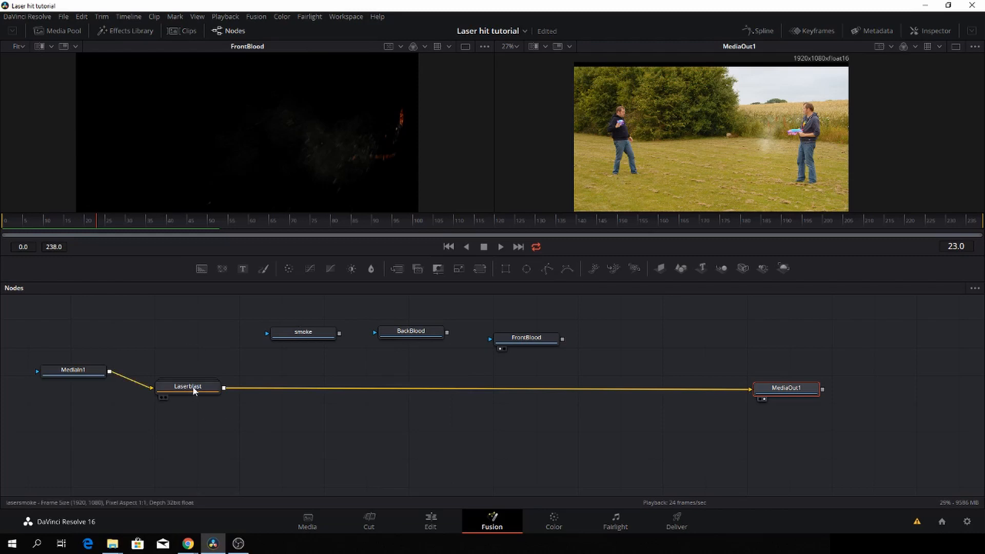
{"action": "left_click", "coordinate": [188, 387]}
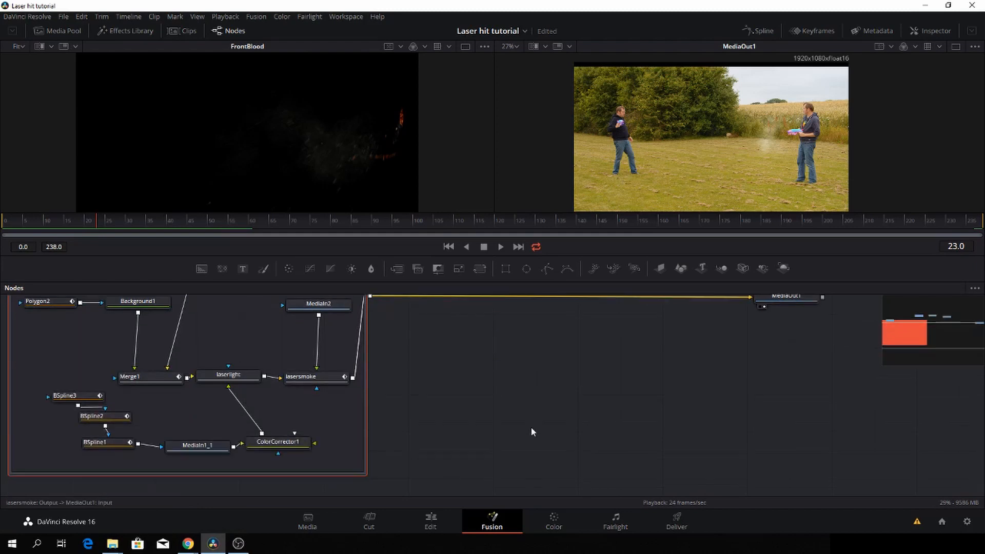
{"action": "mouse_move", "coordinate": [454, 403]}
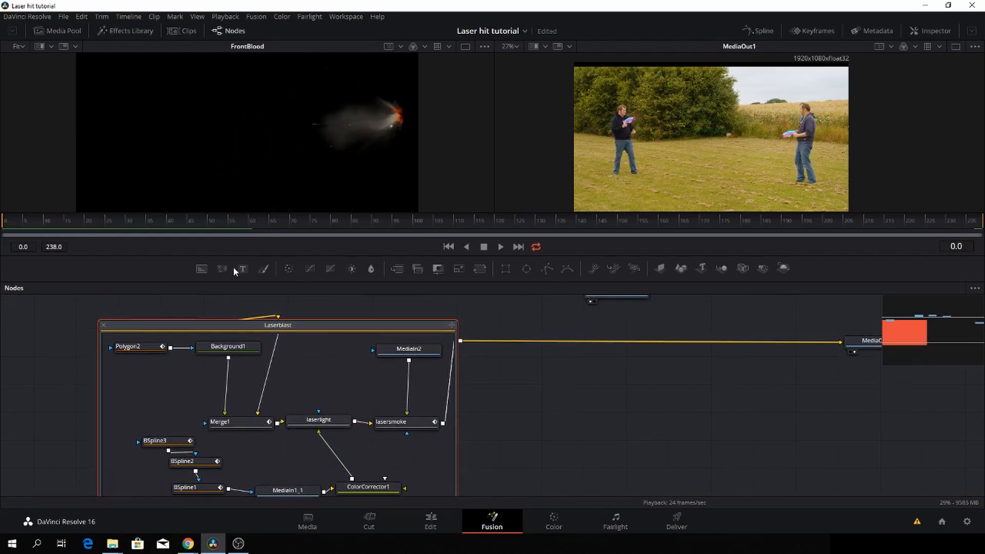
{"action": "left_click", "coordinate": [500, 246]}
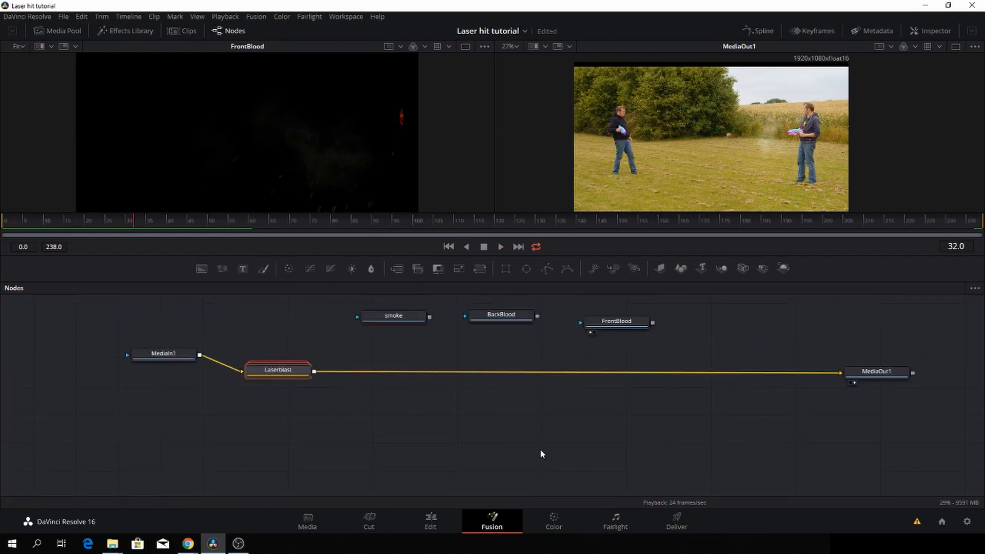
- Place Laserblast directly below MediaIn1 and move MediaOut1 right, level with it
{"action": "left_click_drag", "start_coordinate": [877, 372], "coordinate": [926, 366]}
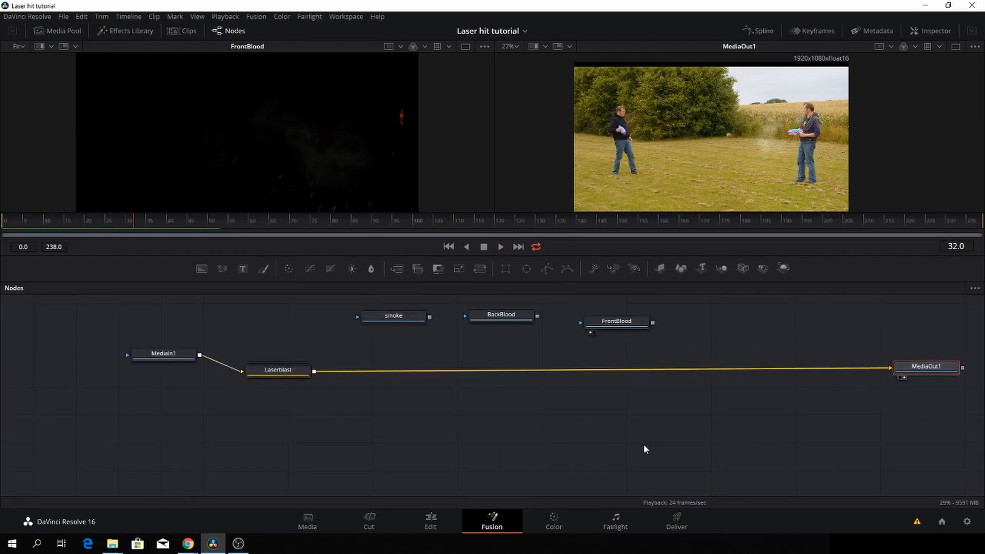
{"action": "left_click_drag", "start_coordinate": [277, 370], "coordinate": [202, 398]}
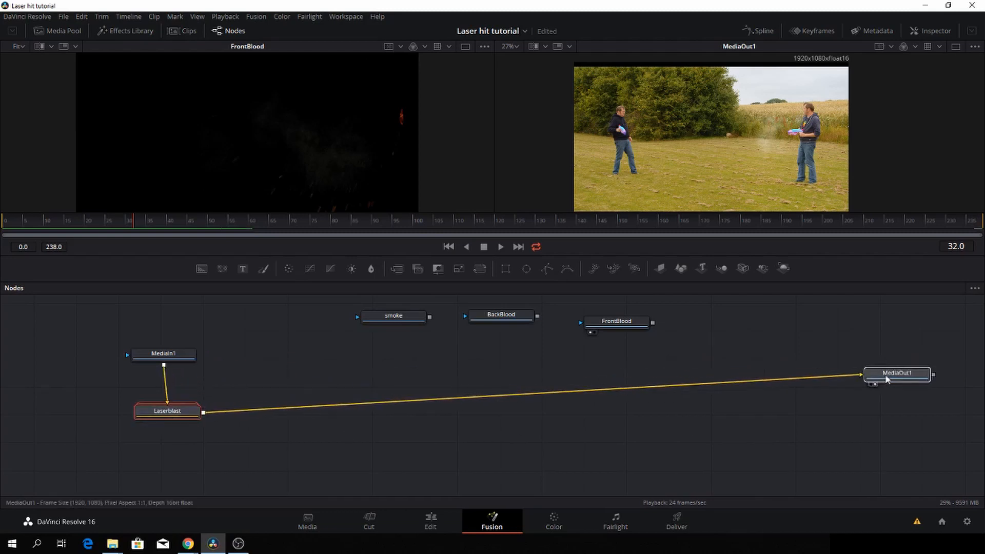
{"action": "left_click_drag", "start_coordinate": [897, 373], "coordinate": [730, 413]}
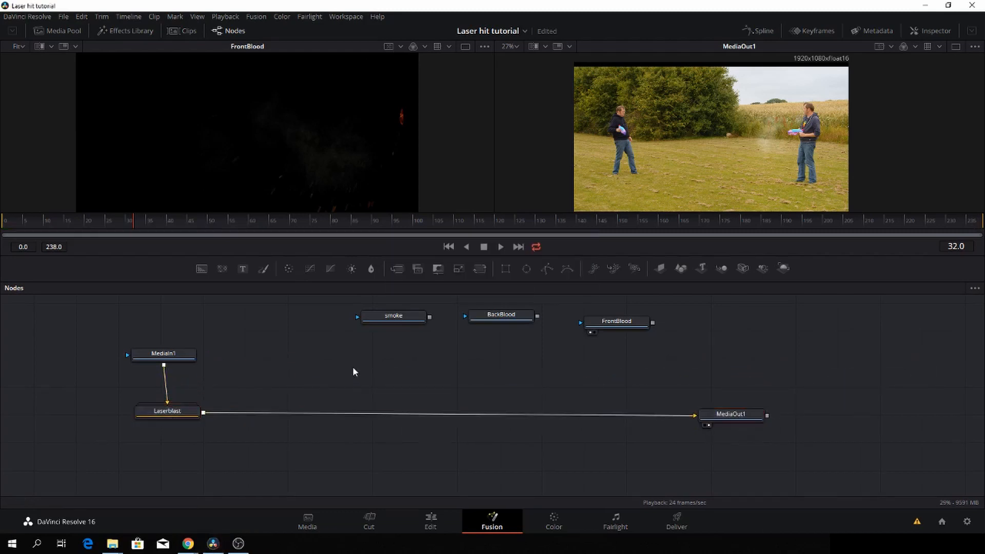
{"action": "mouse_move", "coordinate": [396, 268]}
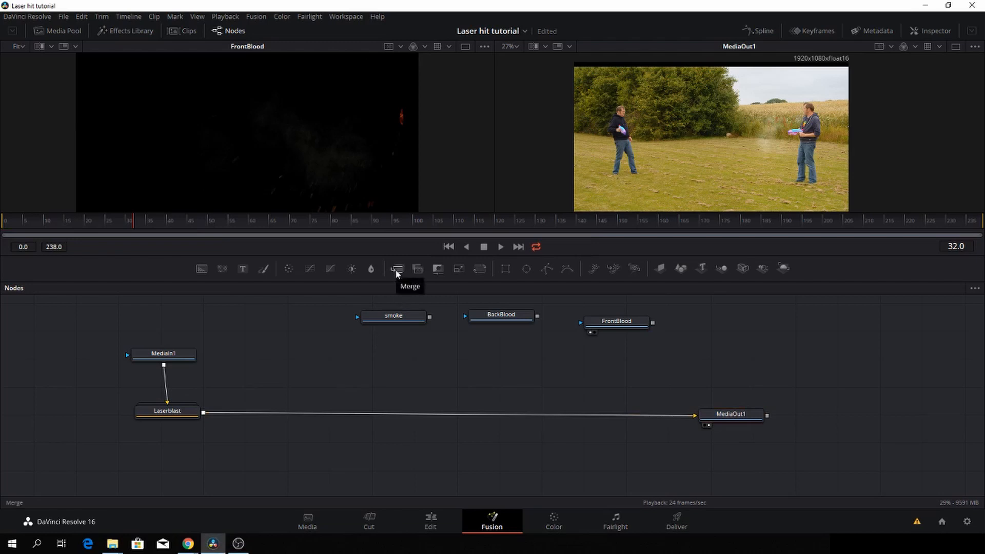
- Add Merge nodes under FrontBlood and BackBlood, and insert Merge2 between Laserblast and MediaOut1
{"action": "left_click", "coordinate": [396, 268]}
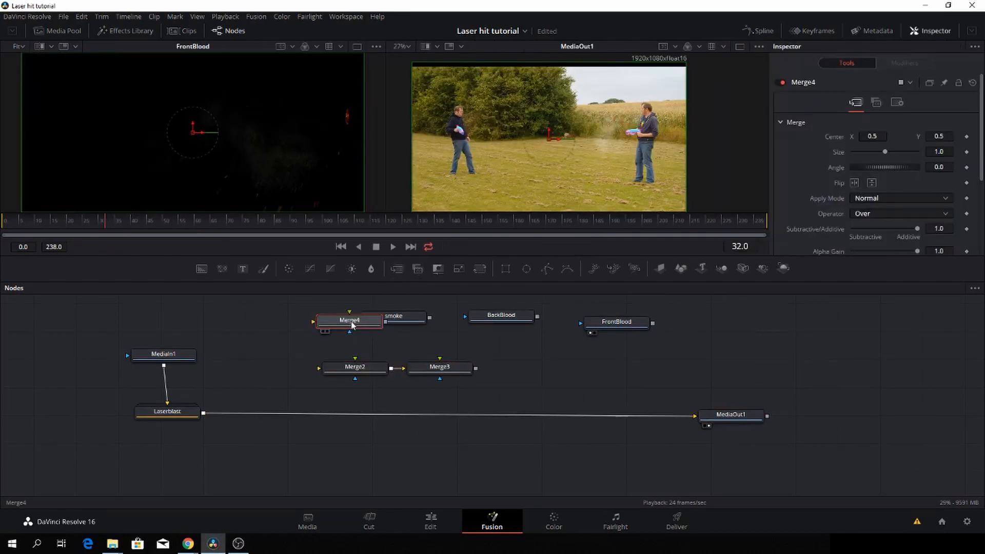
{"action": "left_click_drag", "start_coordinate": [349, 320], "coordinate": [619, 361]}
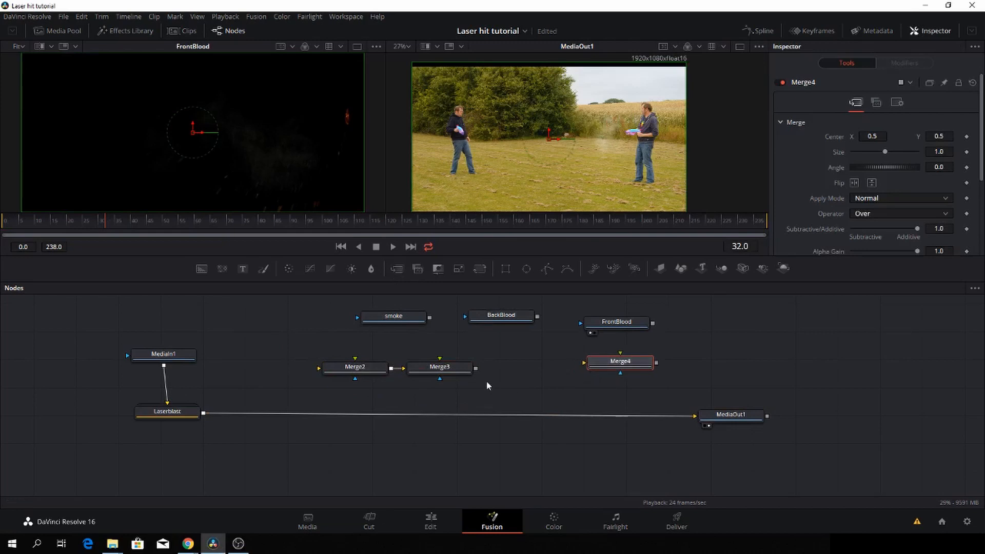
{"action": "left_click", "coordinate": [495, 366]}
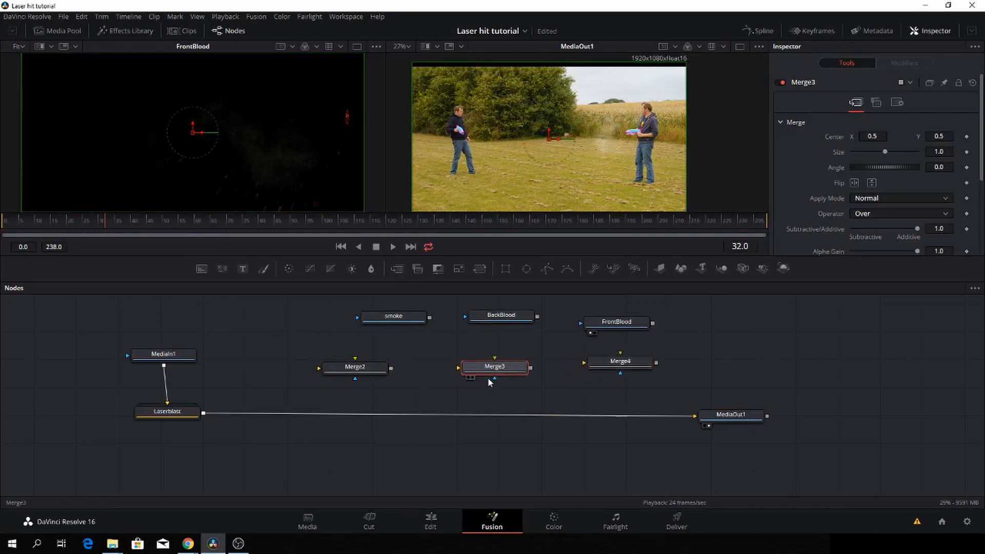
{"action": "mouse_move", "coordinate": [363, 372]}
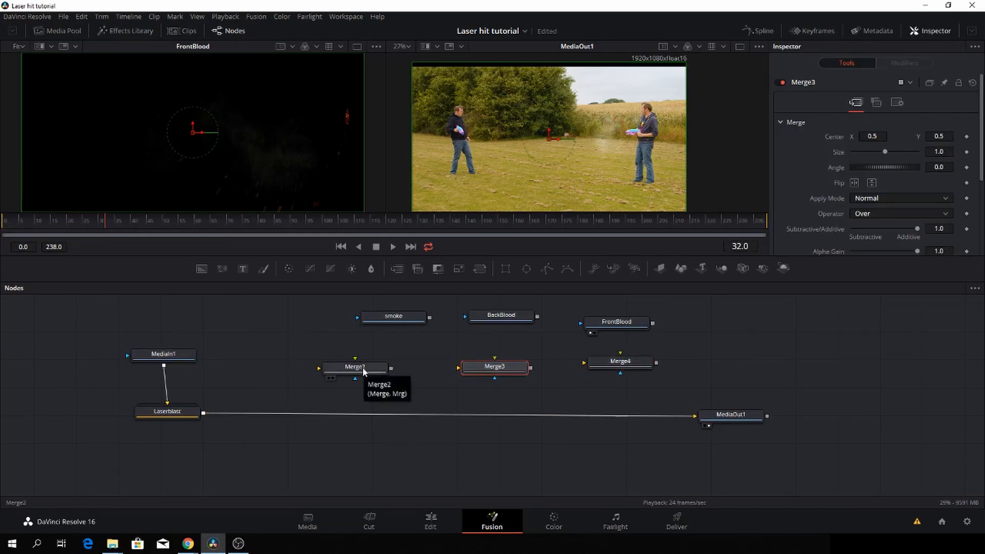
{"action": "left_click_drag", "start_coordinate": [354, 367], "coordinate": [348, 413]}
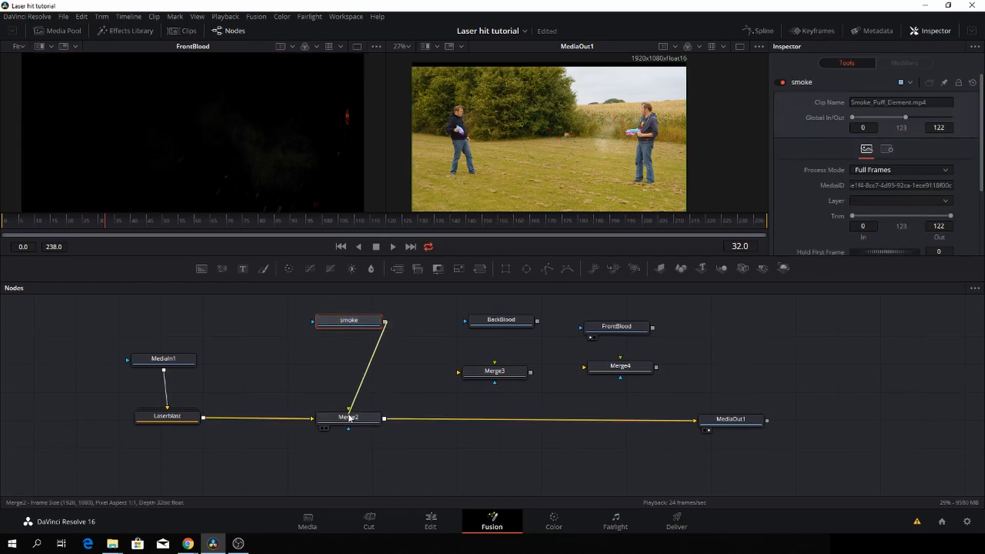
- Feed the smoke into Merge2 as foreground and blend it in Screen mode
{"action": "left_click", "coordinate": [349, 418]}
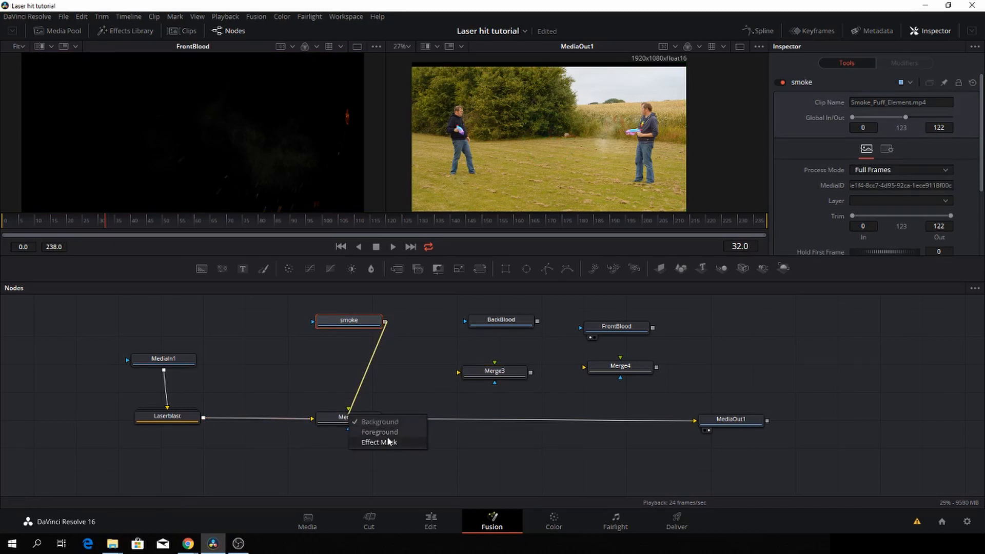
{"action": "left_click", "coordinate": [379, 422]}
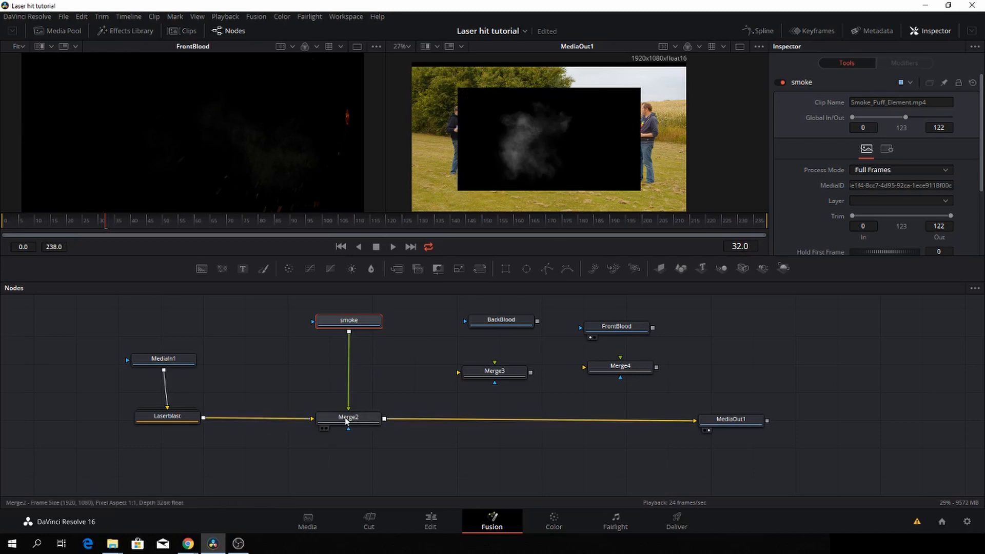
{"action": "left_click", "coordinate": [349, 417]}
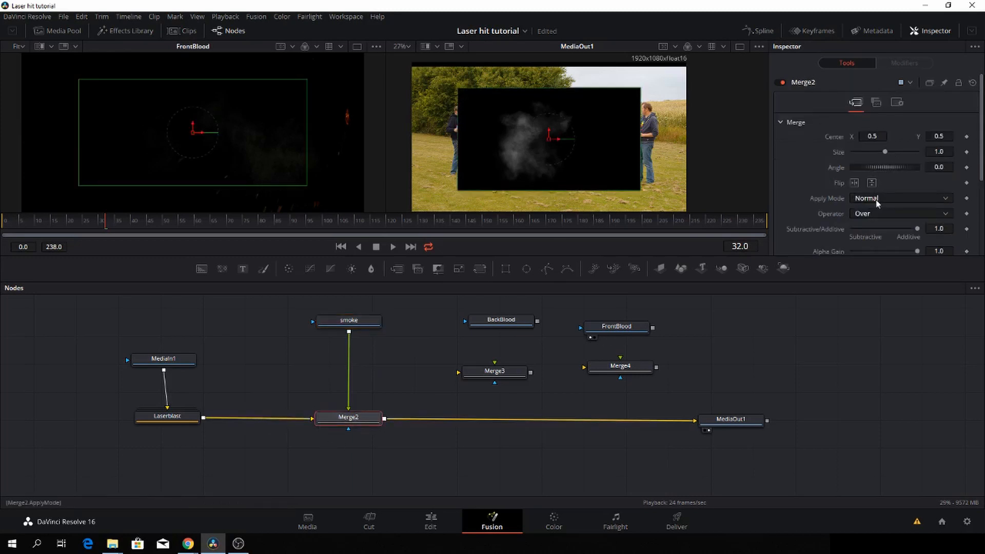
{"action": "left_click", "coordinate": [900, 198]}
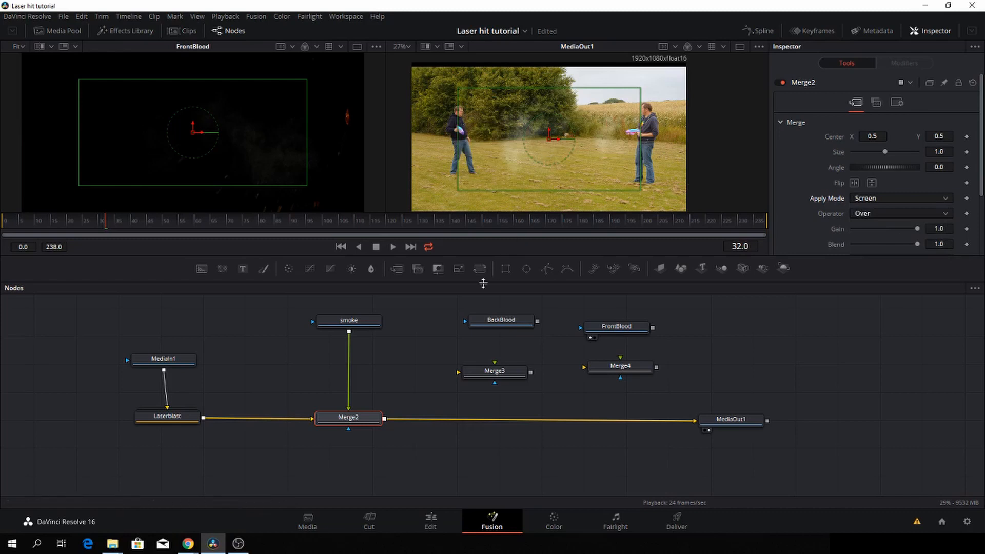
{"action": "mouse_move", "coordinate": [550, 149]}
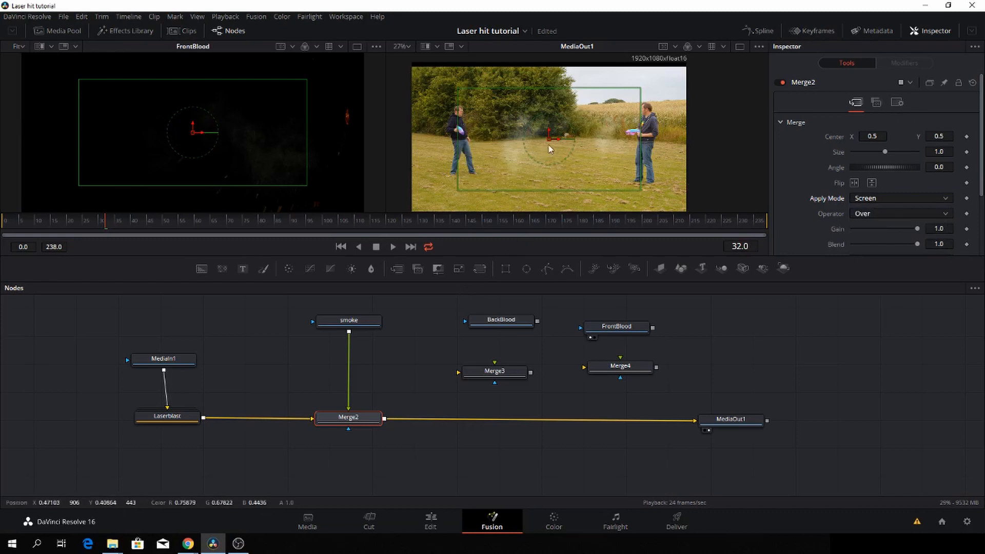
{"action": "mouse_move", "coordinate": [550, 134]}
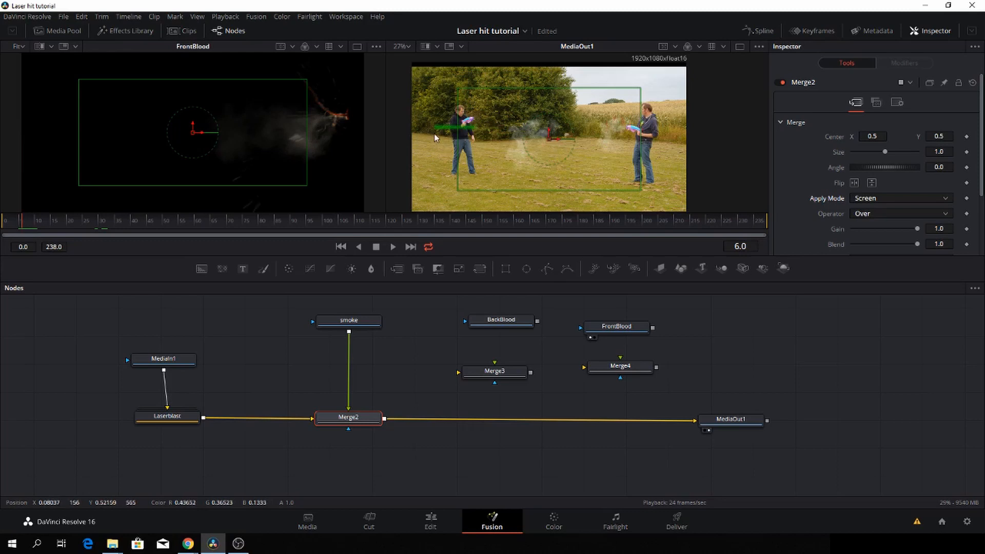
{"action": "mouse_move", "coordinate": [563, 147]}
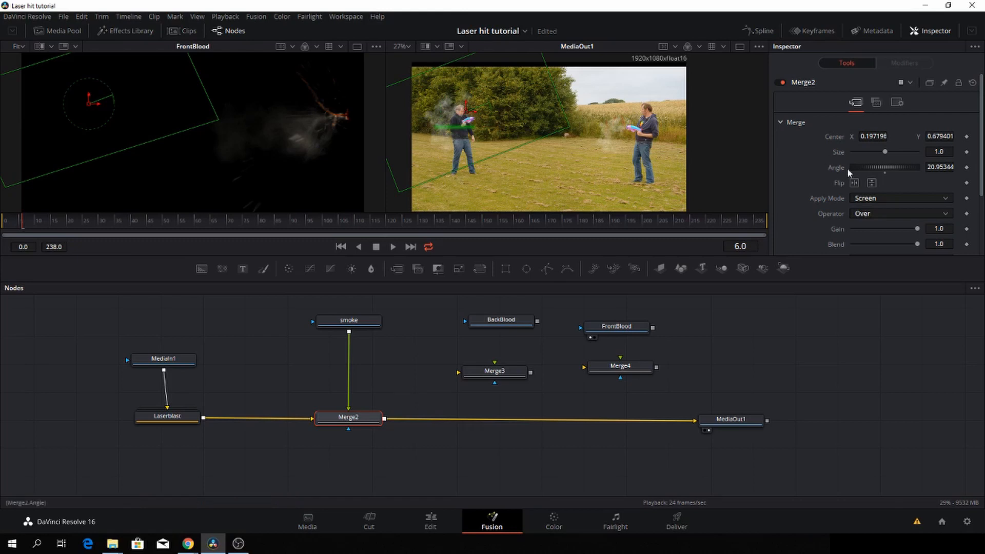
- Scale the smoke to 0.8 and nudge it onto the left man's chest
{"action": "left_click_drag", "start_coordinate": [884, 152], "coordinate": [879, 152]}
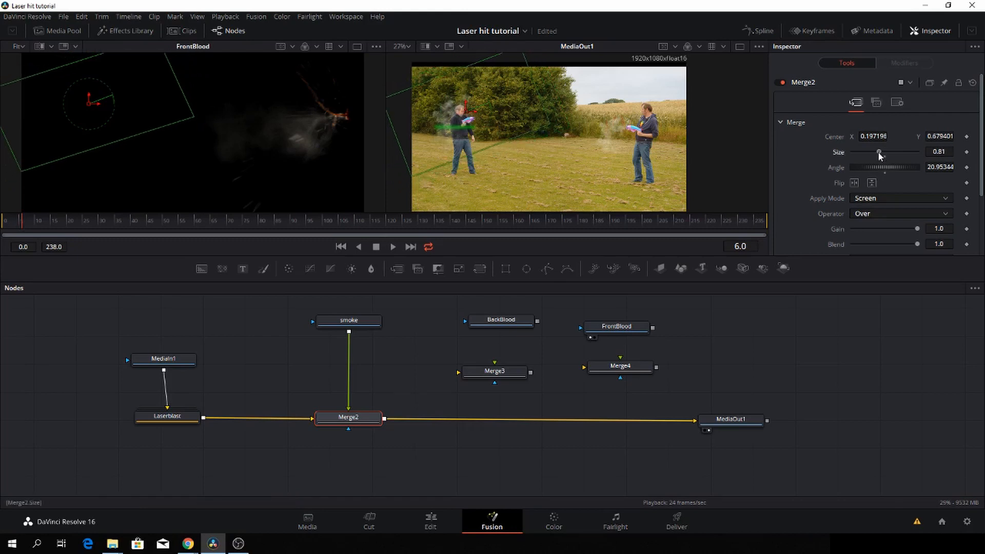
{"action": "left_click_drag", "start_coordinate": [880, 152], "coordinate": [877, 152]}
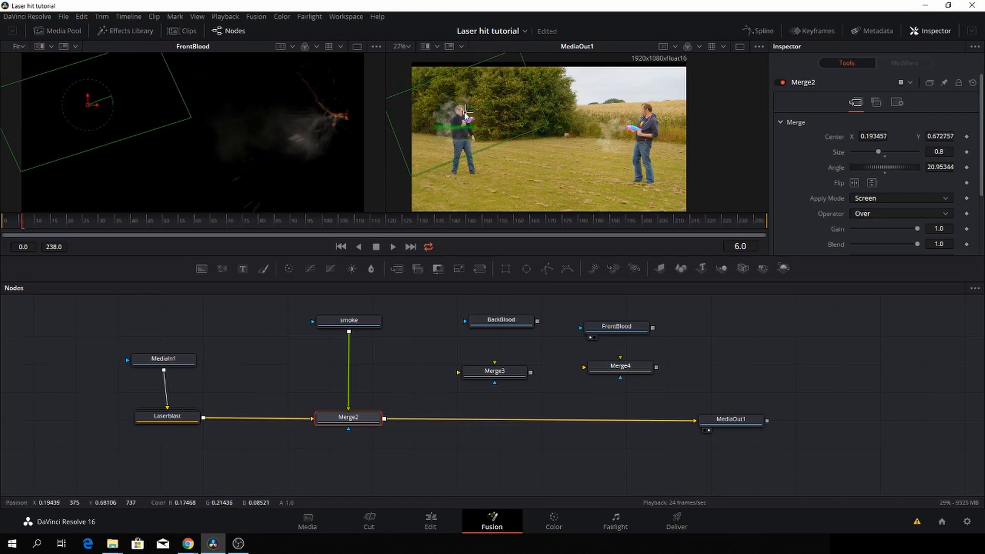
{"action": "left_click_drag", "start_coordinate": [467, 113], "coordinate": [465, 121]}
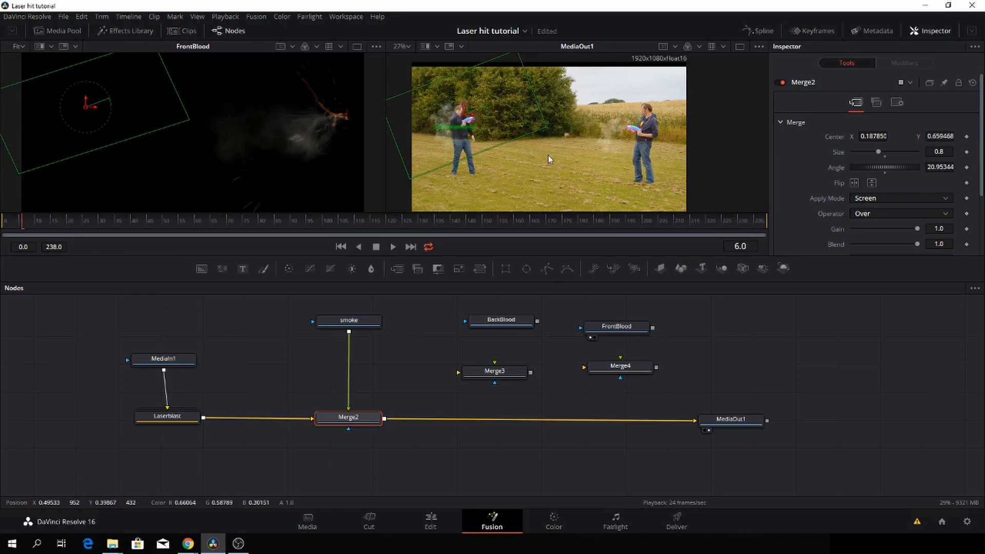
{"action": "mouse_move", "coordinate": [816, 31]}
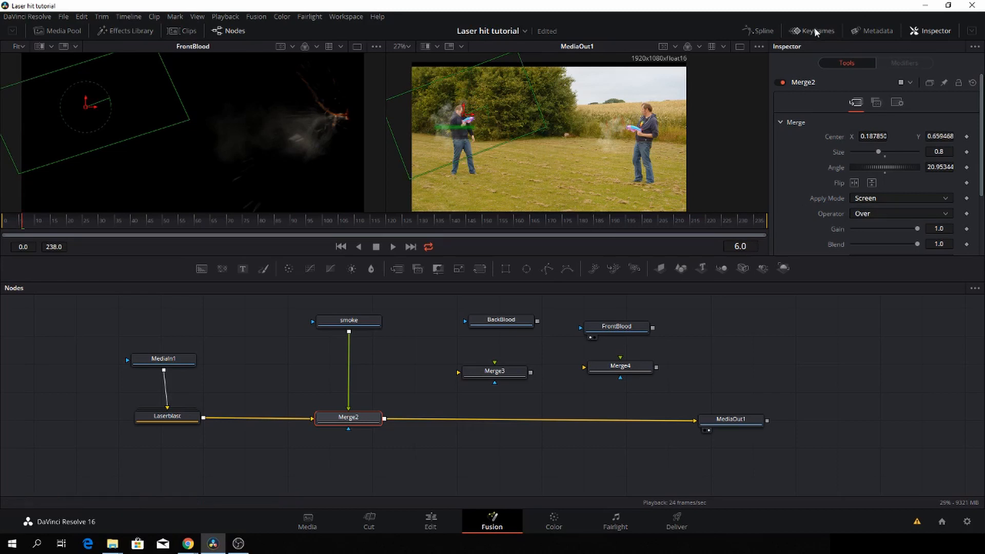
- Shift the smoke clip in the Keyframes panel to start at frame 6
{"action": "left_click", "coordinate": [811, 29]}
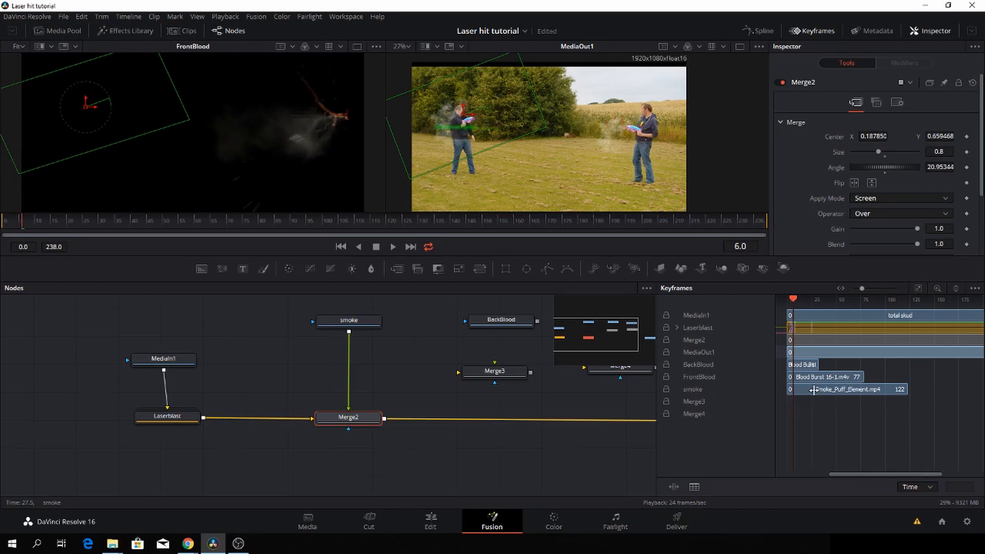
{"action": "left_click", "coordinate": [349, 320]}
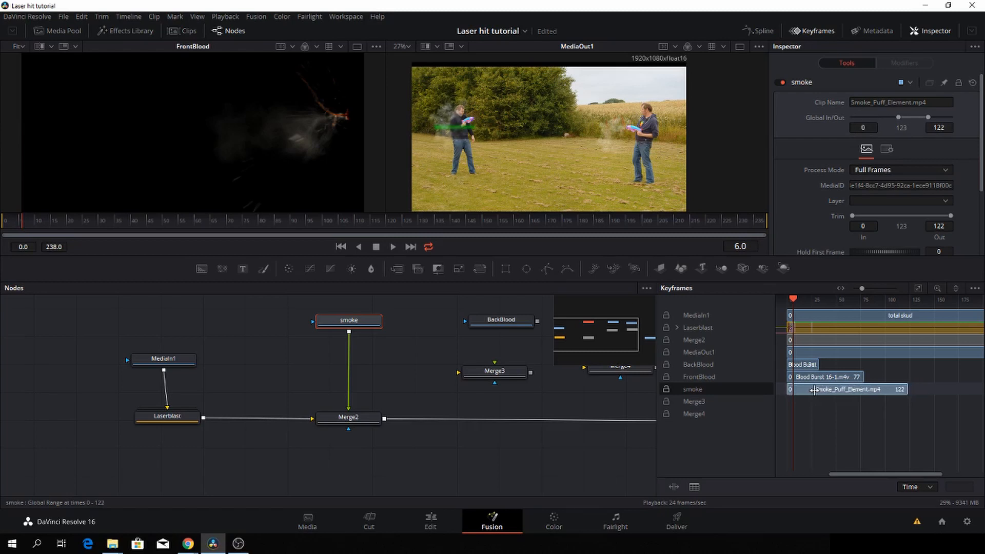
{"action": "left_click_drag", "start_coordinate": [816, 390], "coordinate": [823, 390]}
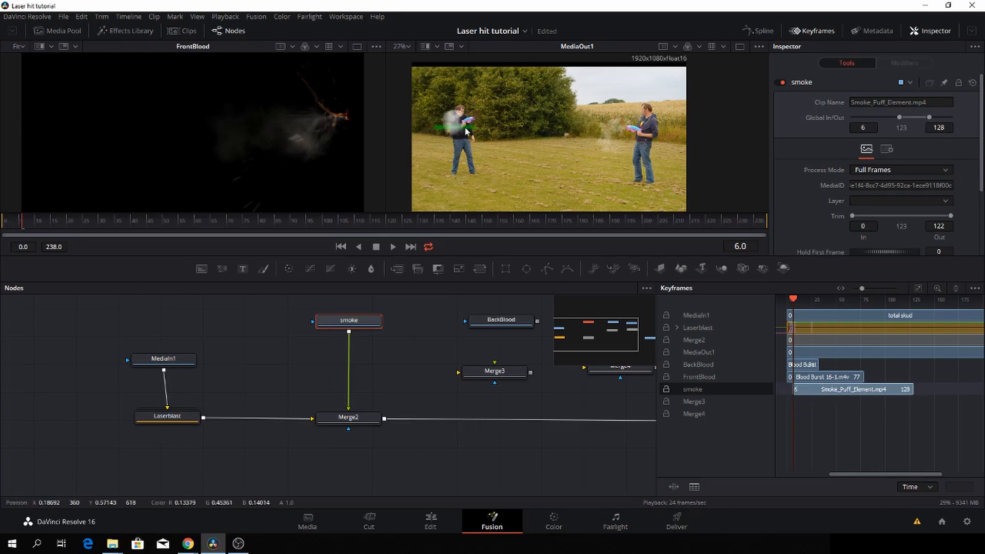
- Reposition Merge2's smoke over the man's chest and return to the start of the shot
{"action": "left_click", "coordinate": [348, 417]}
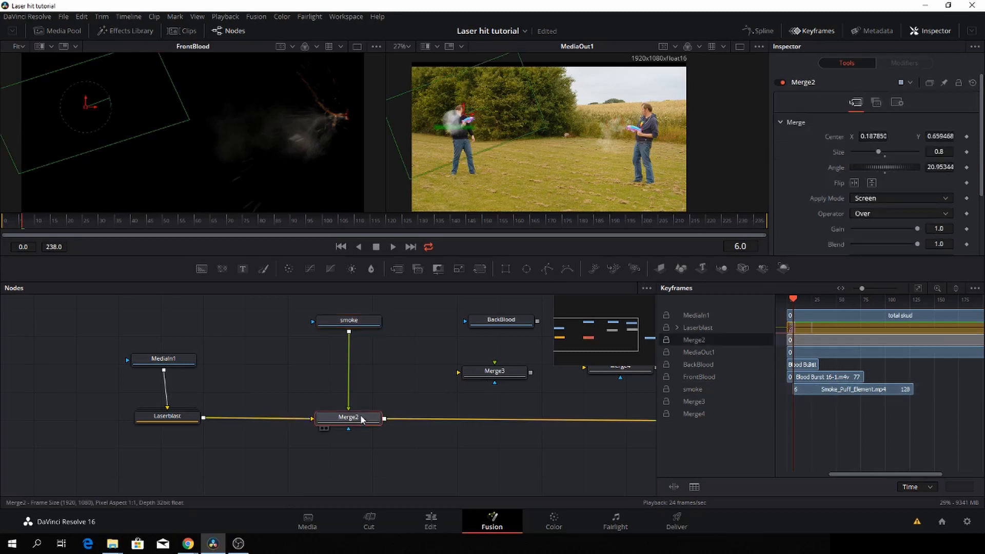
{"action": "left_click_drag", "start_coordinate": [459, 125], "coordinate": [463, 119]}
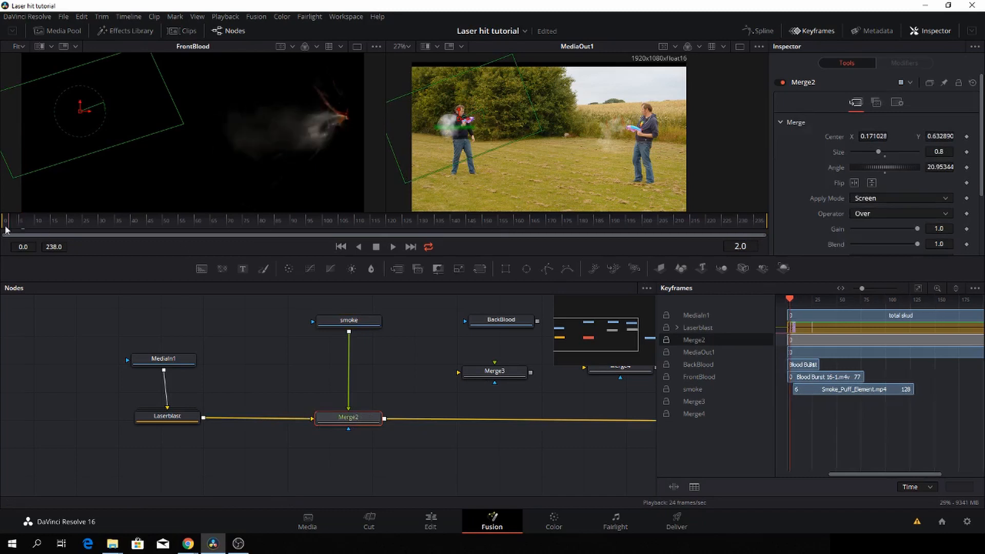
{"action": "left_click", "coordinate": [392, 246]}
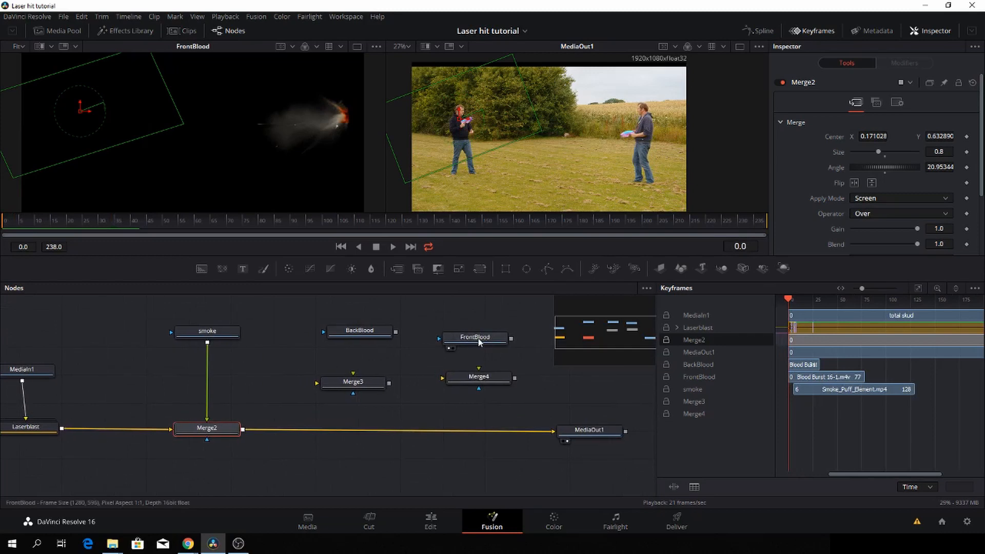
- Play back the shot to review the smoke
{"action": "left_click", "coordinate": [475, 337]}
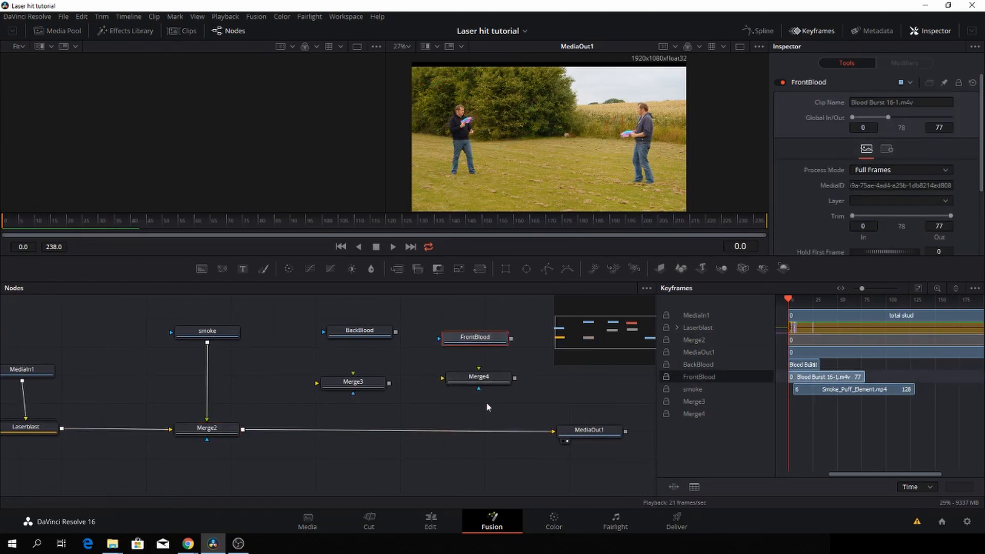
{"action": "left_click", "coordinate": [392, 247]}
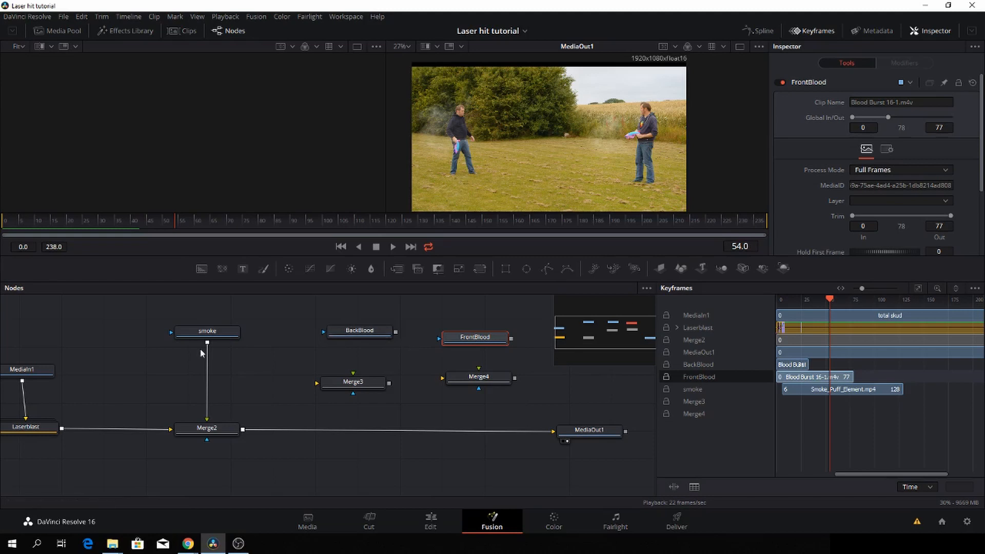
{"action": "mouse_move", "coordinate": [464, 235]}
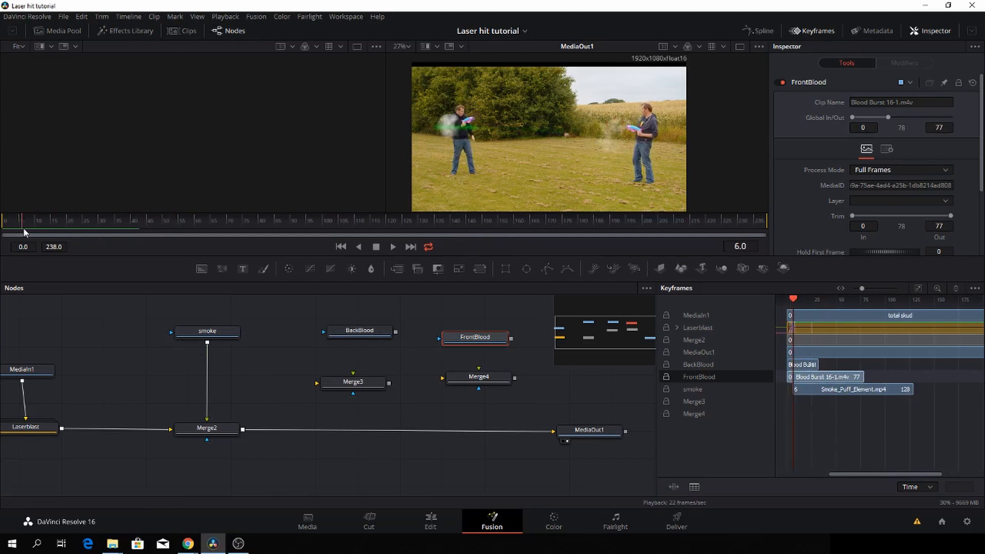
{"action": "mouse_move", "coordinate": [766, 43]}
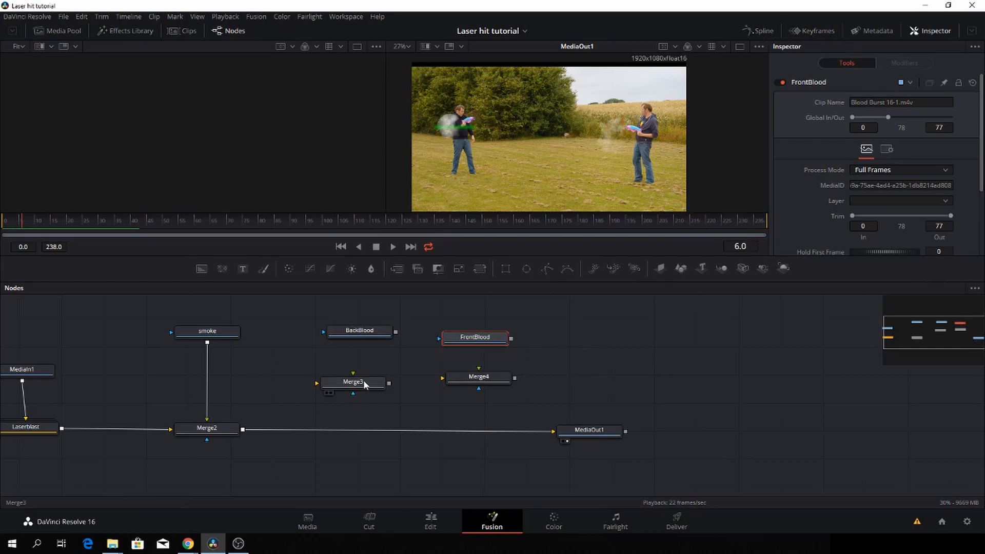
- Insert Merge3 after Merge2 in the main chain with BackBlood as its foreground
{"action": "left_click_drag", "start_coordinate": [356, 382], "coordinate": [316, 432]}
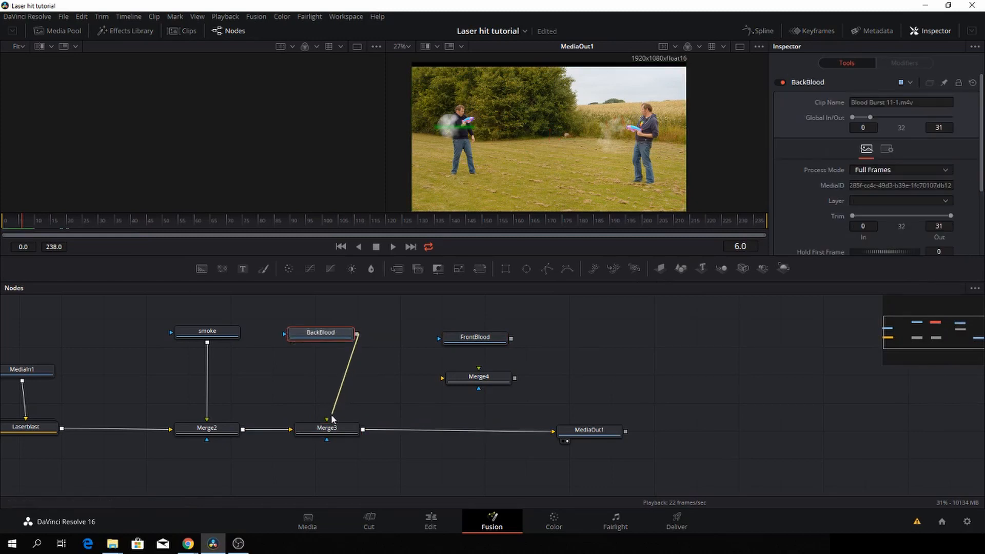
{"action": "left_click", "coordinate": [327, 428]}
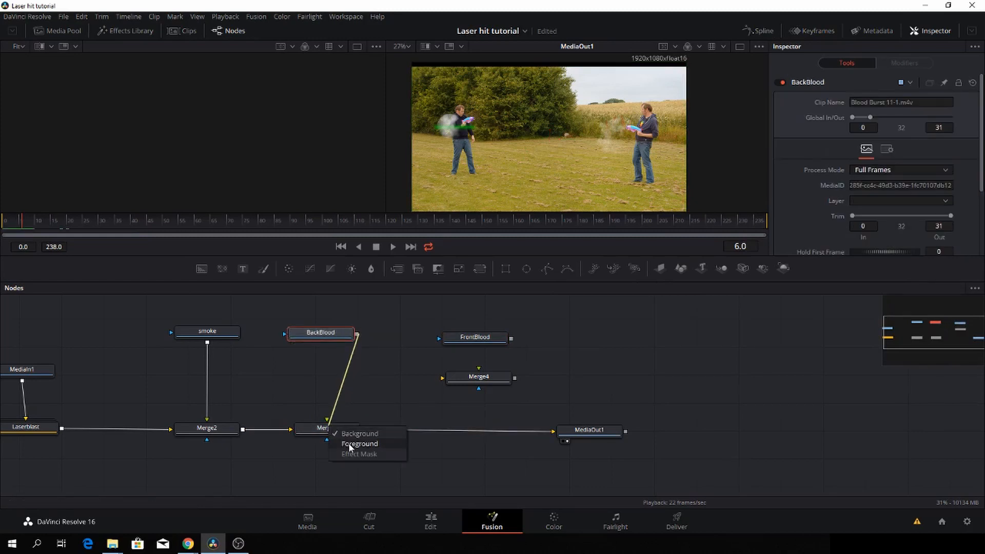
{"action": "left_click", "coordinate": [360, 444]}
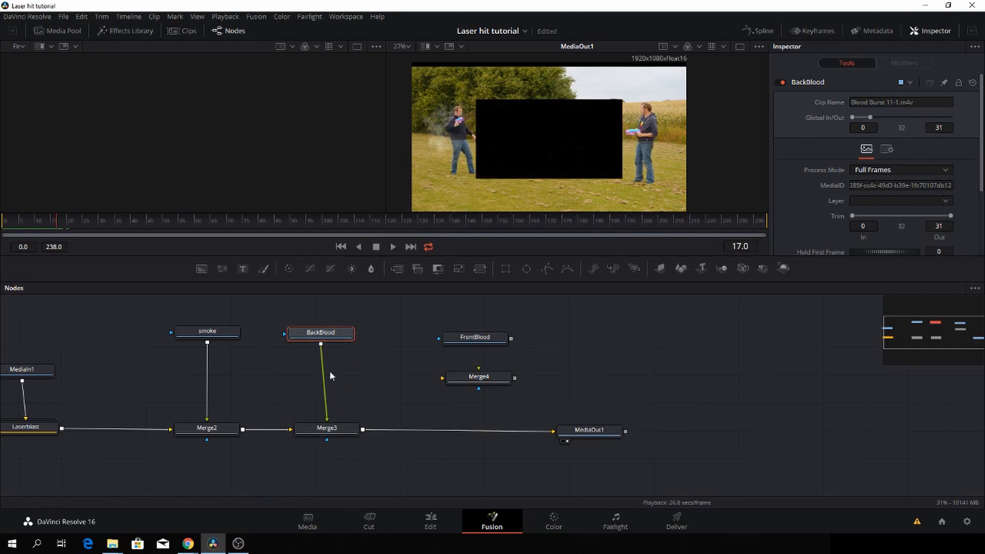
{"action": "left_click", "coordinate": [43, 229]}
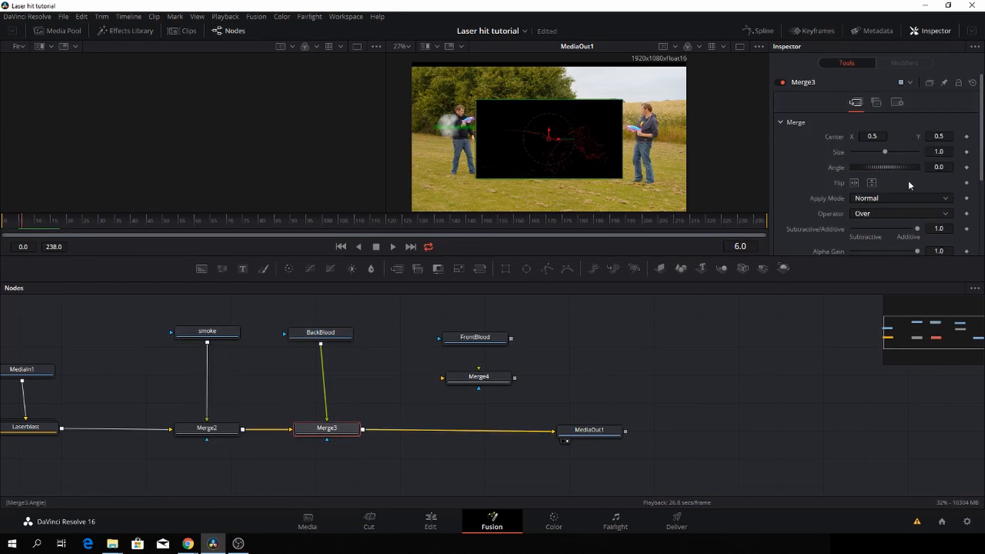
- Screen the back blood burst in Merge3, scale it to 0.64 and place it on the left man
{"action": "left_click", "coordinate": [900, 198]}
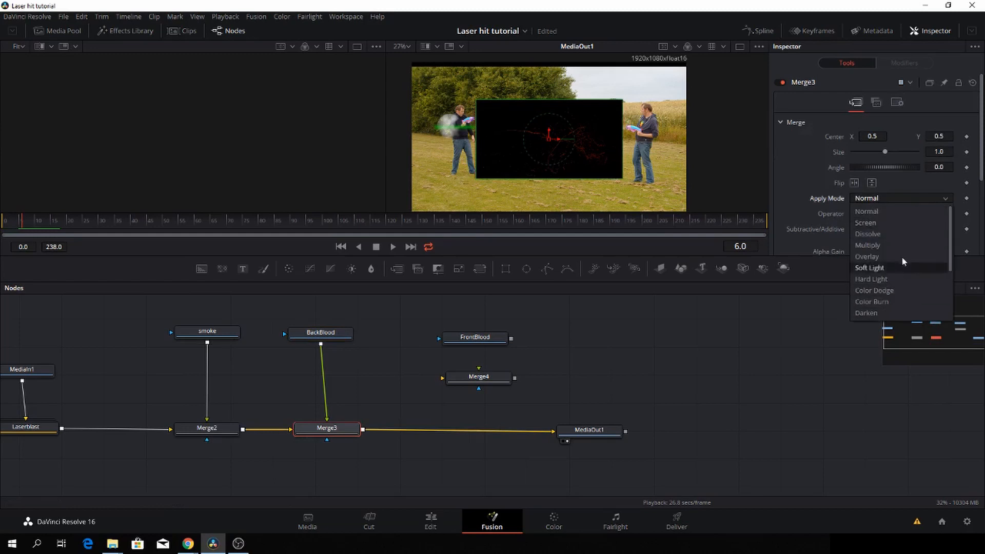
{"action": "left_click", "coordinate": [867, 223]}
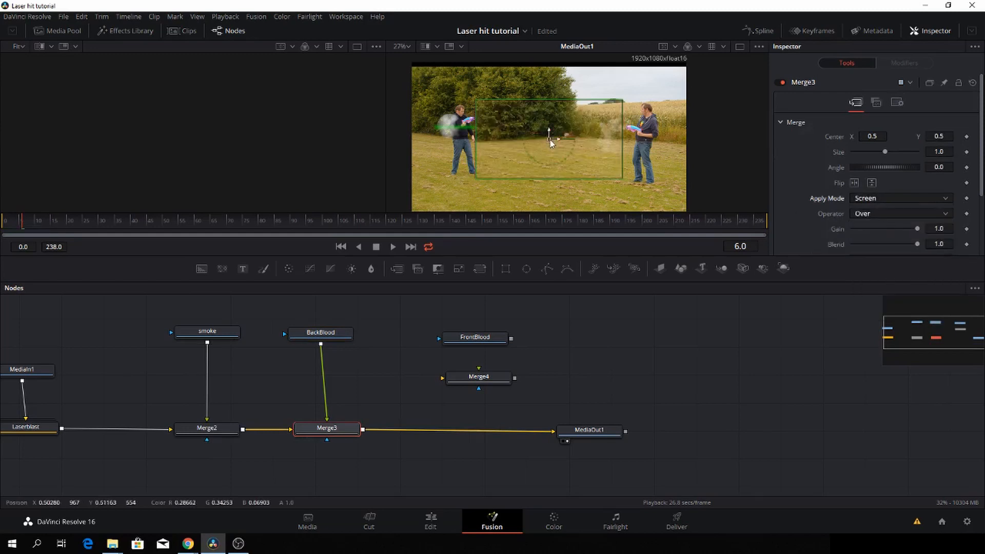
{"action": "left_click_drag", "start_coordinate": [885, 152], "coordinate": [881, 152]}
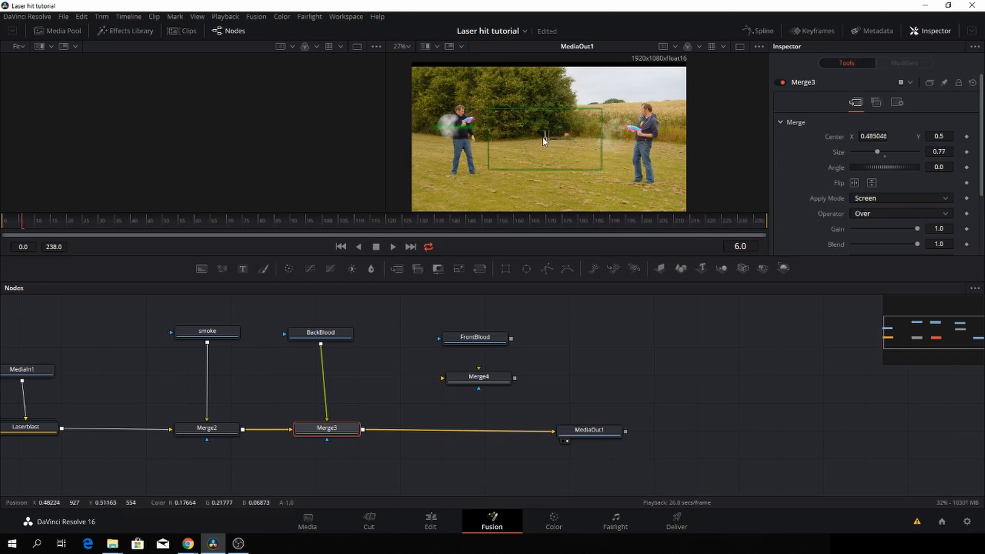
{"action": "left_click_drag", "start_coordinate": [545, 140], "coordinate": [441, 125]}
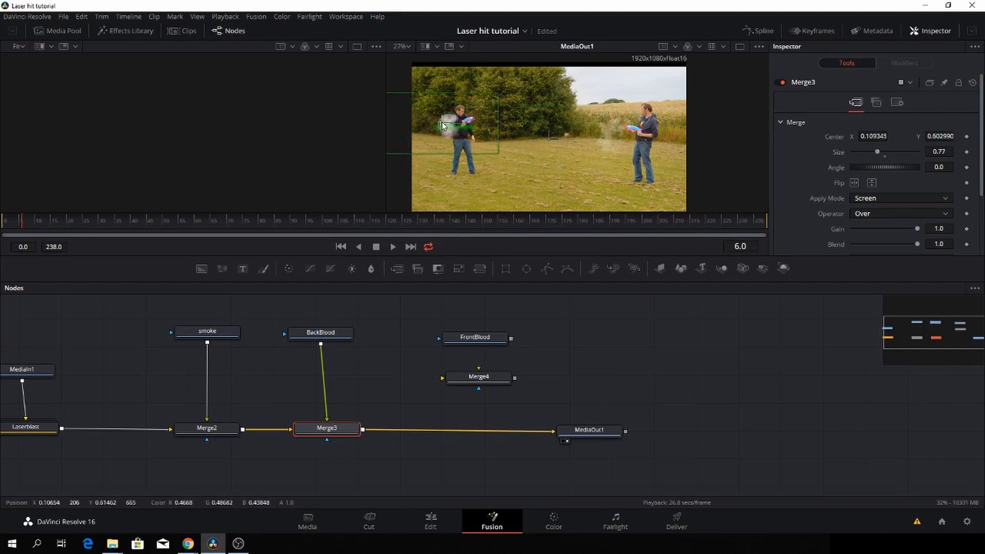
{"action": "left_click_drag", "start_coordinate": [458, 125], "coordinate": [447, 129]}
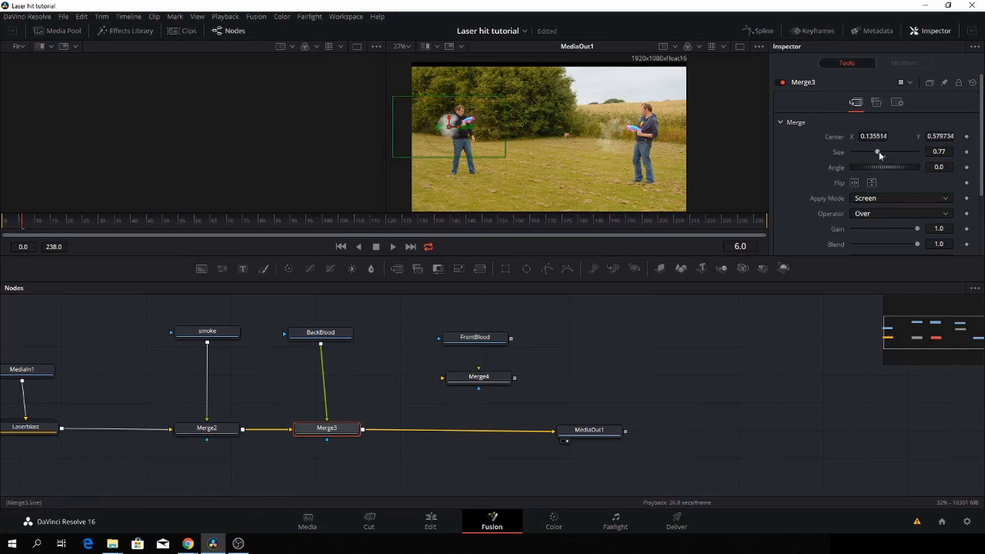
{"action": "left_click_drag", "start_coordinate": [878, 152], "coordinate": [872, 152]}
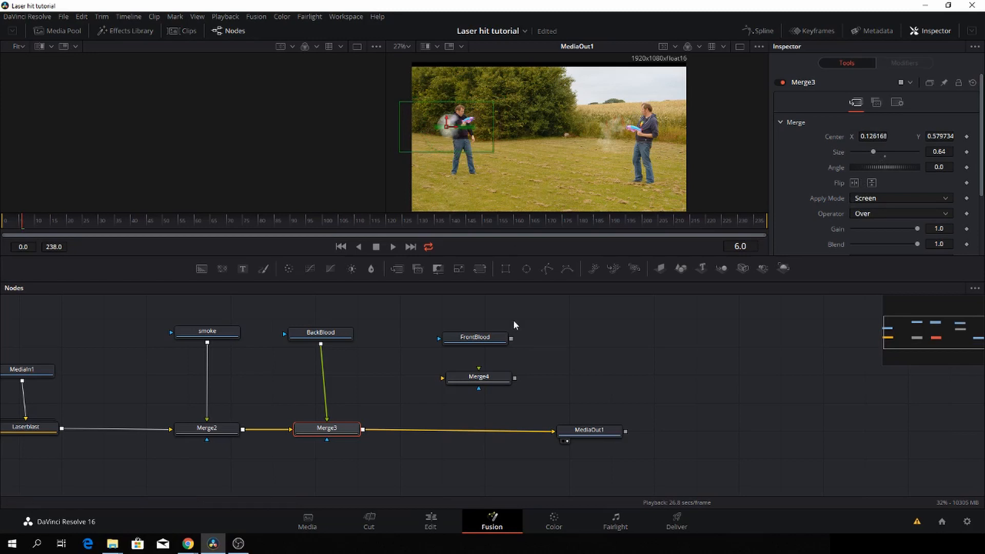
- Slide the BackBlood clip in the timing view to run from frame 6 to 37
{"action": "left_click", "coordinate": [589, 430]}
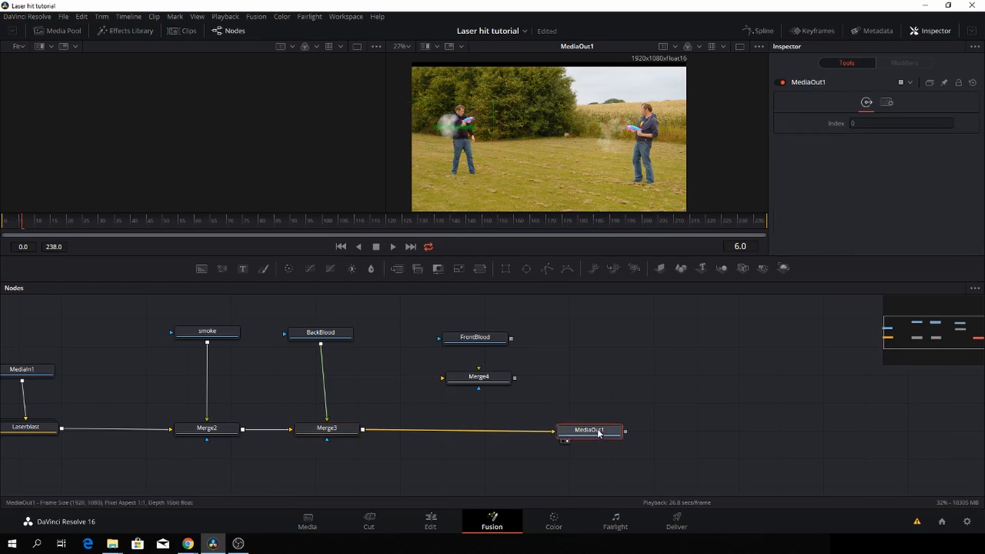
{"action": "left_click", "coordinate": [392, 246]}
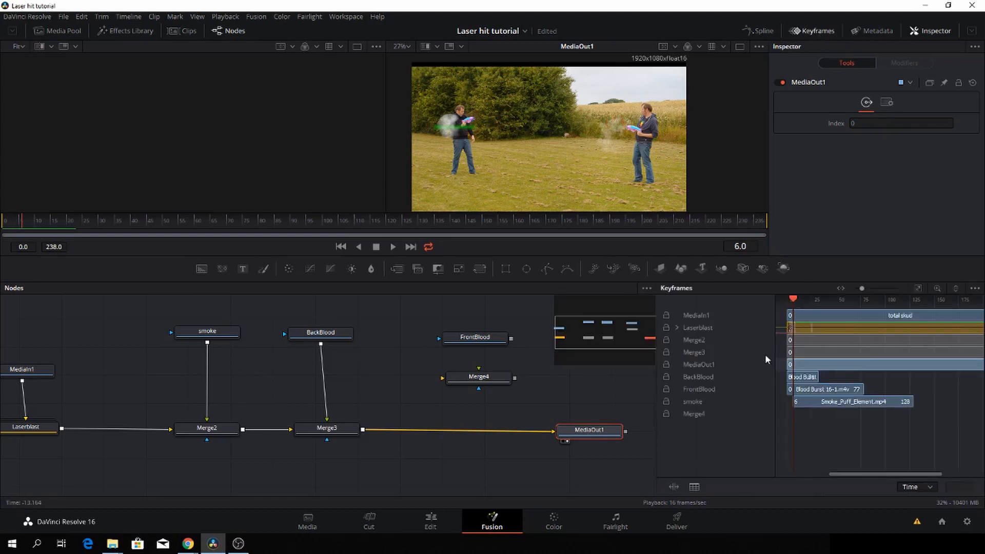
{"action": "mouse_move", "coordinate": [764, 363]}
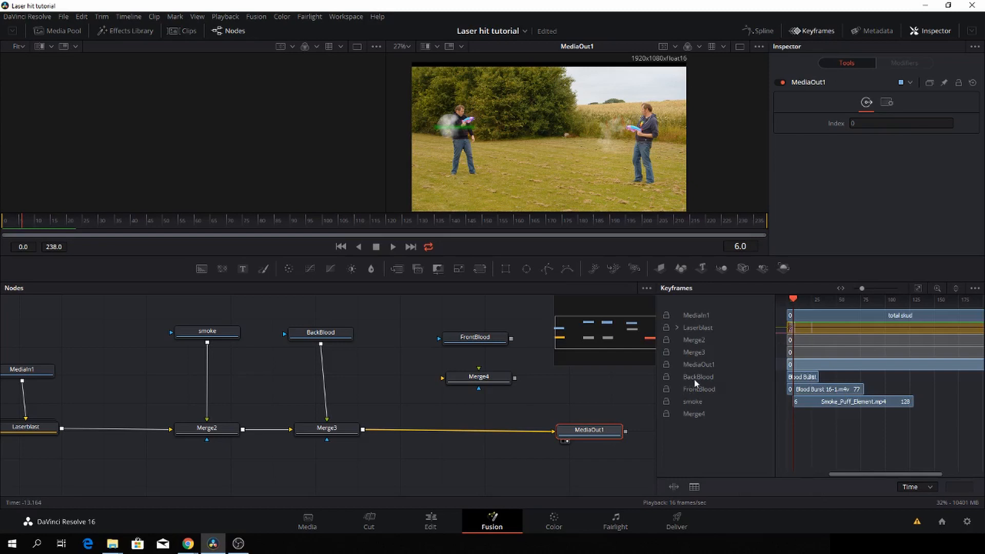
{"action": "left_click", "coordinate": [319, 333]}
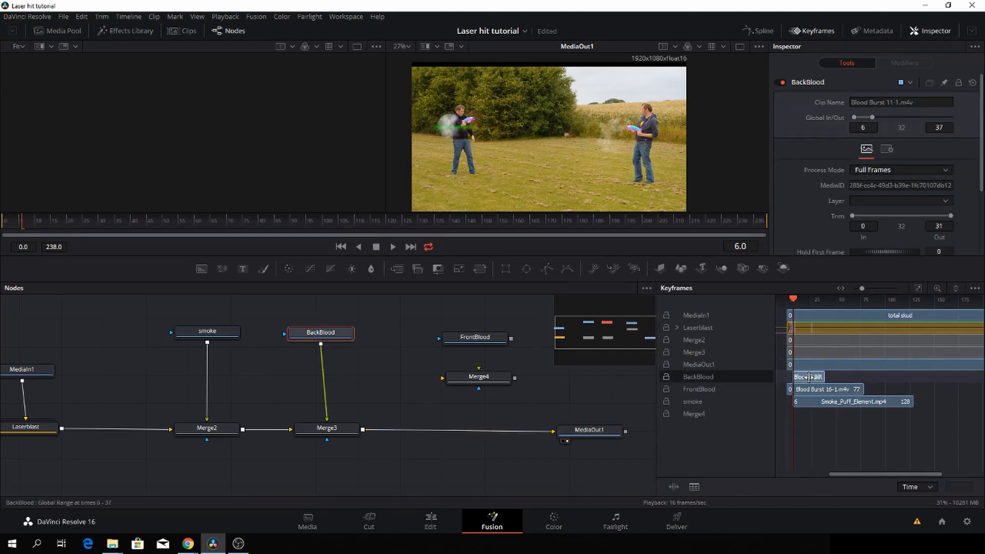
{"action": "left_click", "coordinate": [392, 246]}
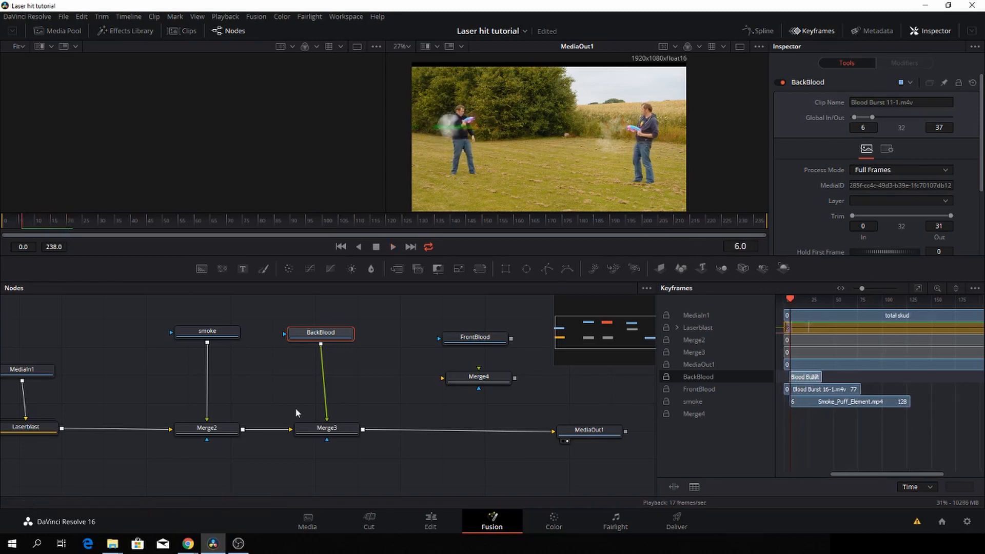
- Shift Merge3's blood burst left behind the man's body, tilted about −7°
{"action": "left_click", "coordinate": [327, 428]}
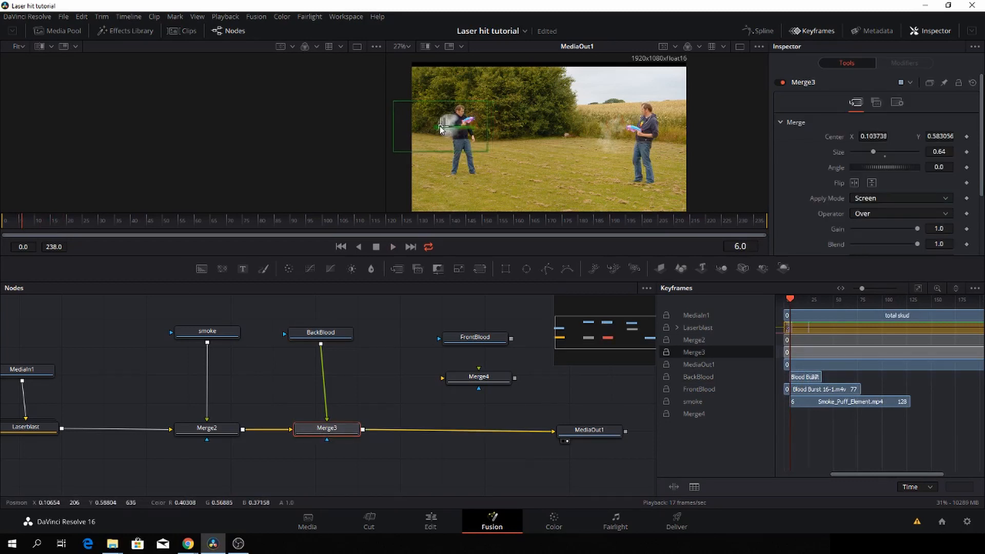
{"action": "left_click_drag", "start_coordinate": [461, 132], "coordinate": [447, 117]}
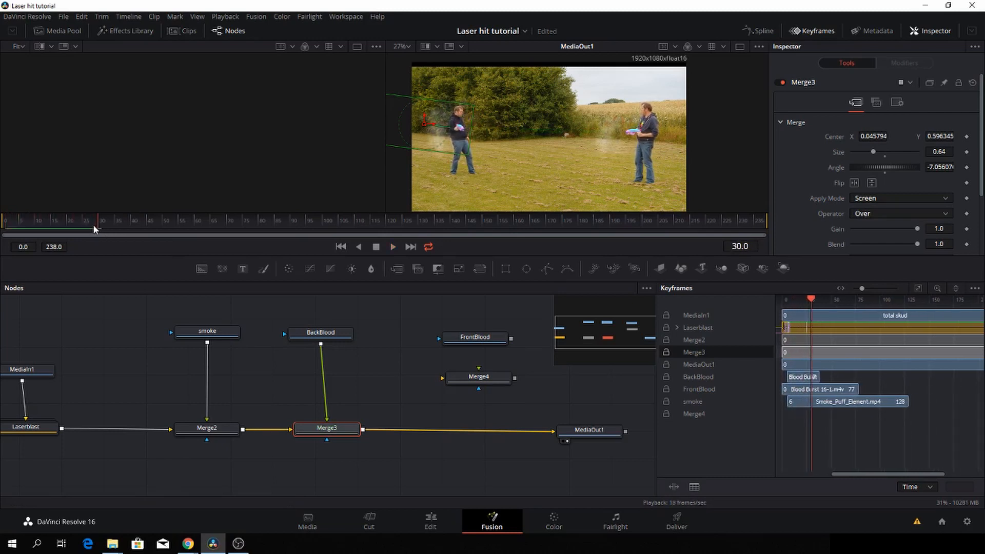
{"action": "left_click", "coordinate": [392, 246]}
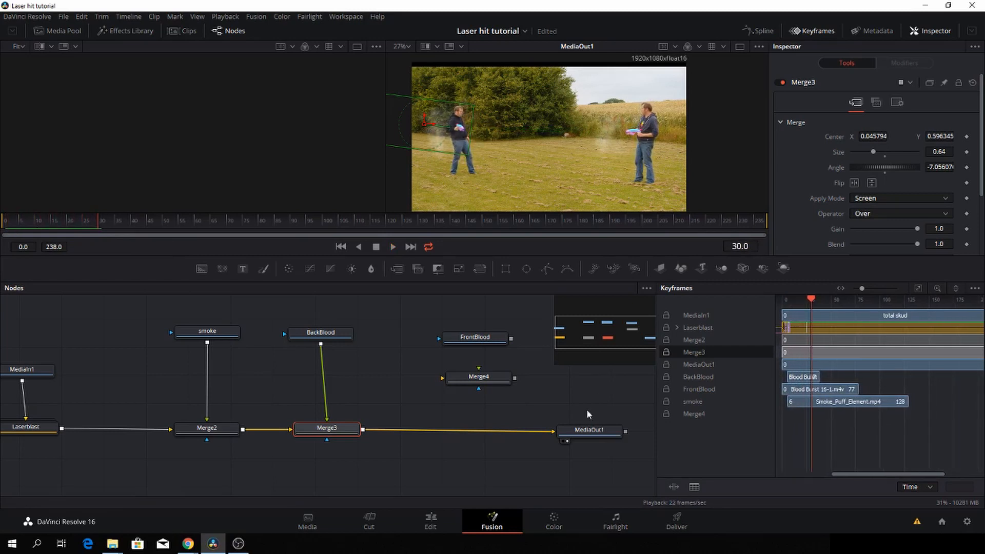
{"action": "mouse_move", "coordinate": [431, 308]}
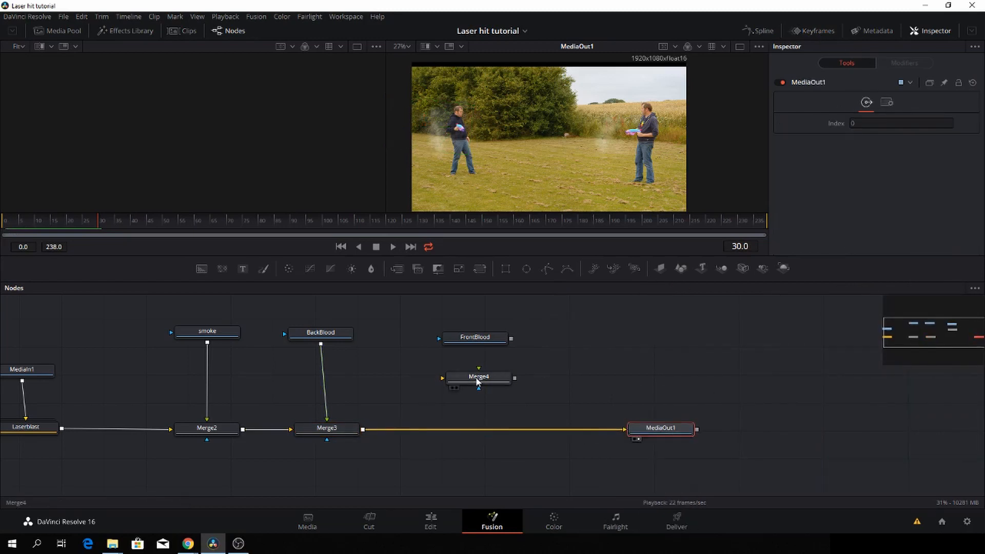
- Make room for Merge4, flip its front blood burst horizontally and blend it in Screen mode
{"action": "left_click_drag", "start_coordinate": [479, 377], "coordinate": [423, 425]}
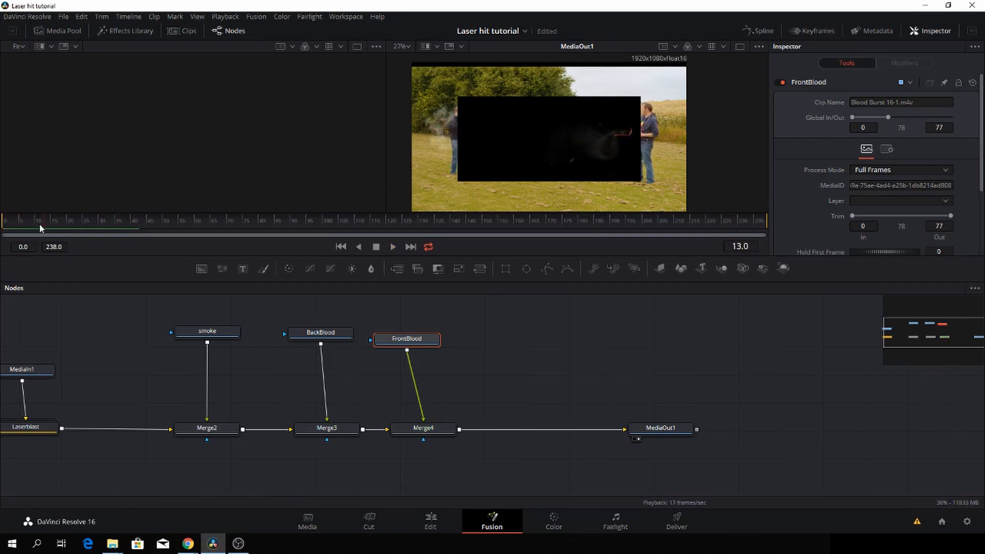
{"action": "left_click", "coordinate": [423, 428]}
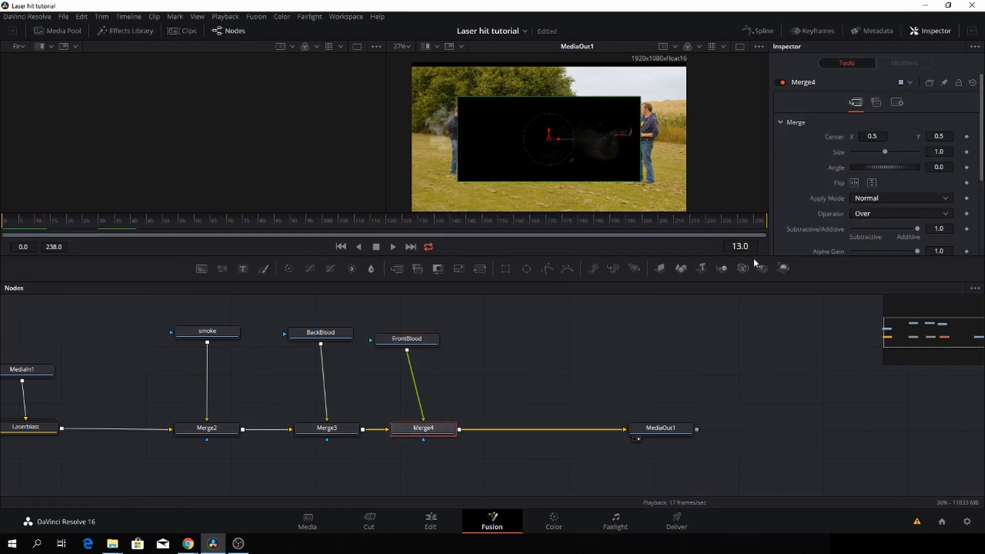
{"action": "left_click", "coordinate": [854, 182]}
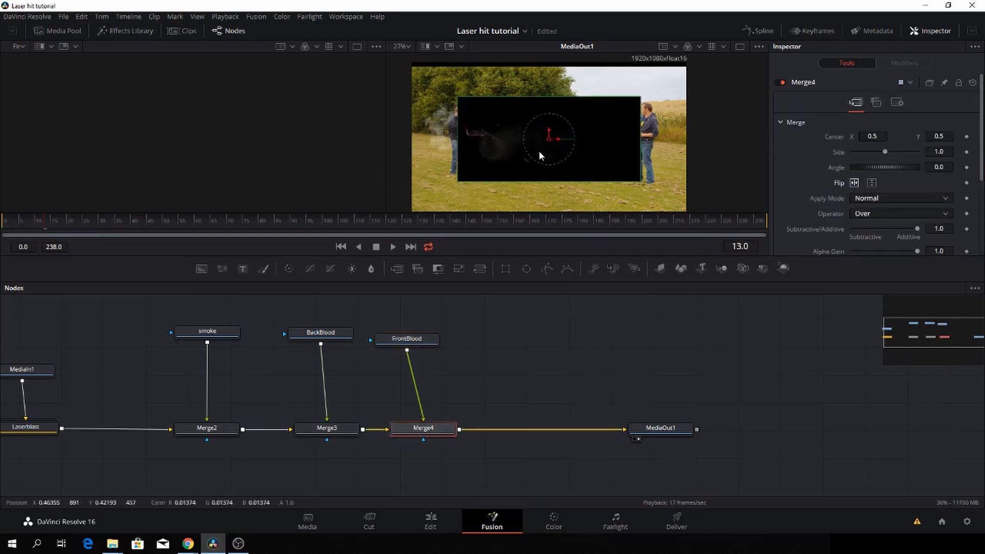
{"action": "left_click", "coordinate": [900, 198]}
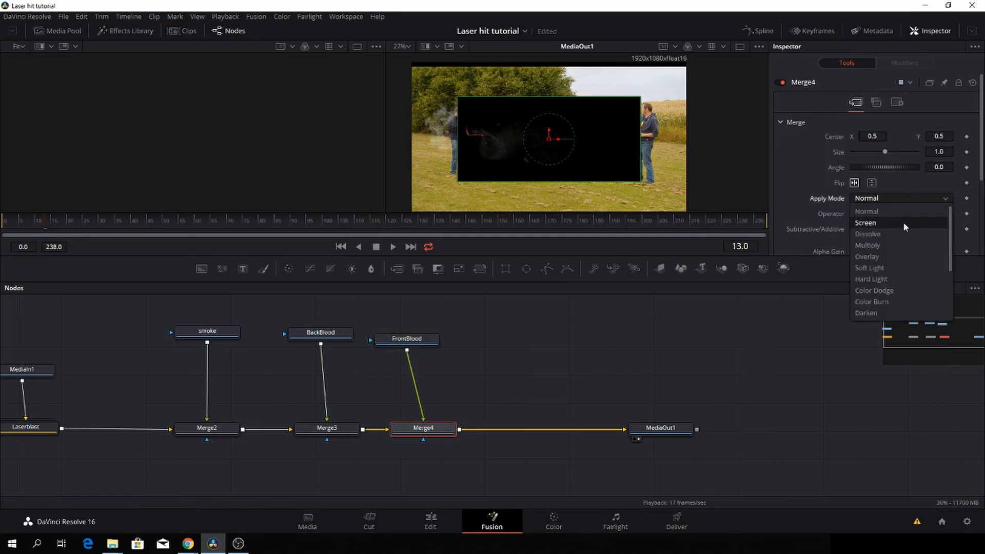
{"action": "left_click", "coordinate": [866, 222]}
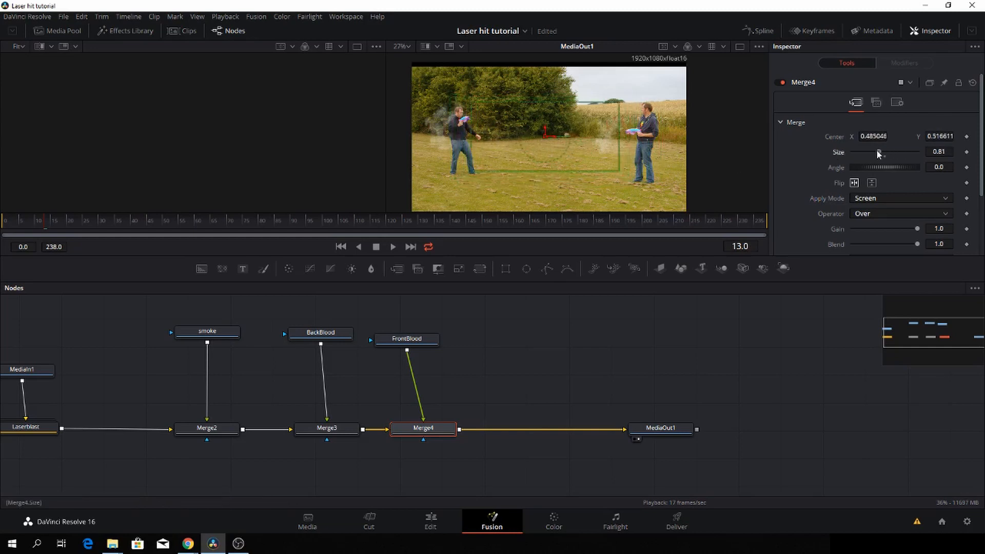
- Shrink the front blood burst to 0.66 and place it on the left man's chest
{"action": "left_click_drag", "start_coordinate": [902, 154], "coordinate": [873, 154]}
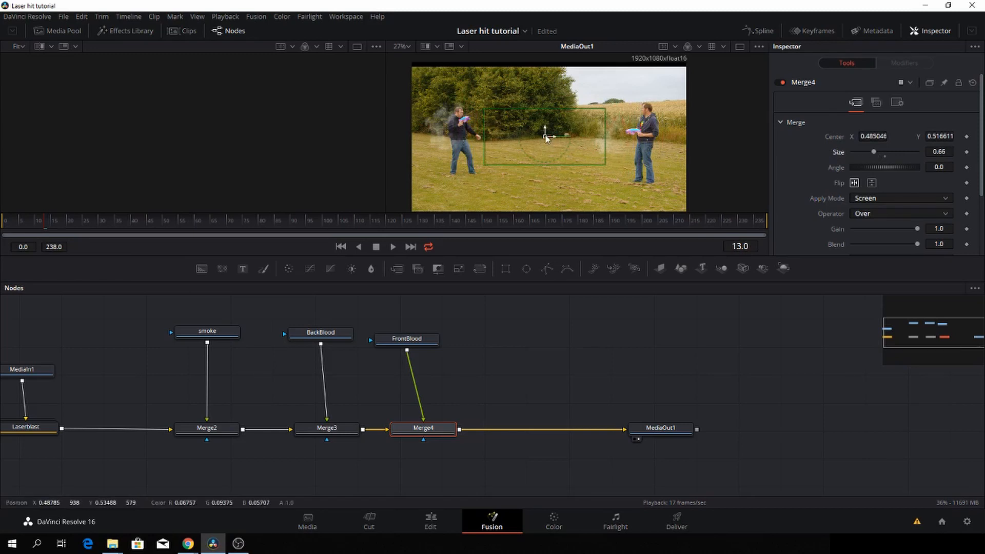
{"action": "left_click_drag", "start_coordinate": [544, 135], "coordinate": [526, 141]}
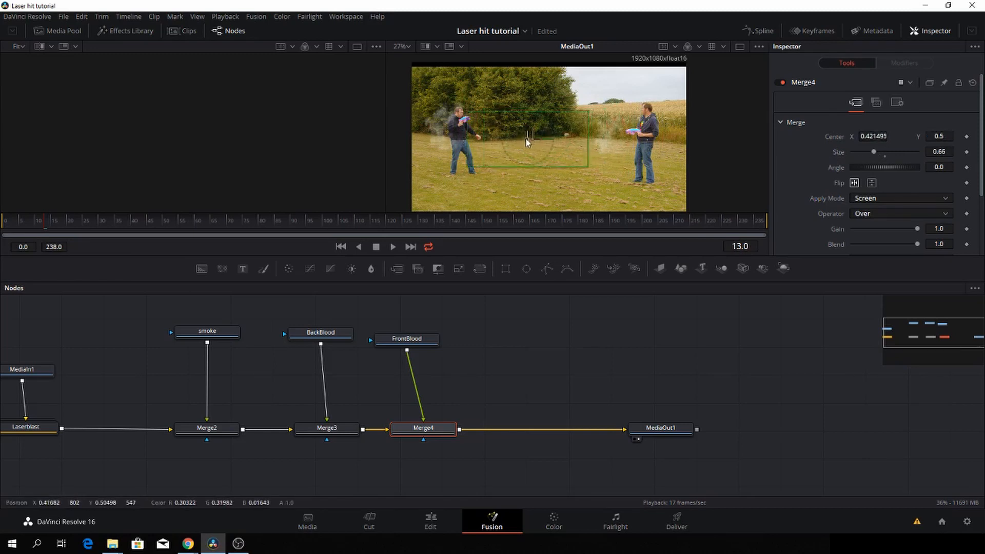
{"action": "left_click_drag", "start_coordinate": [527, 143], "coordinate": [518, 130]}
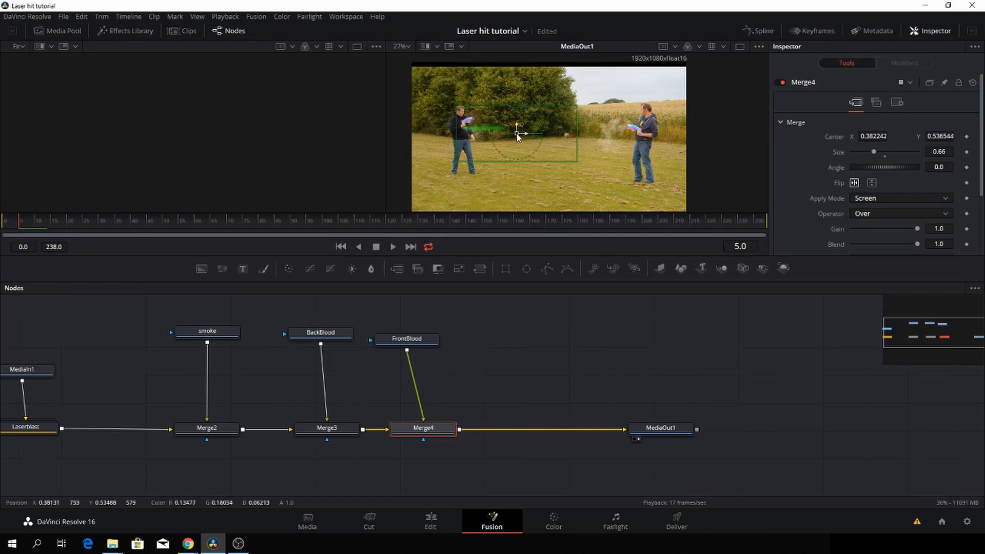
{"action": "left_click_drag", "start_coordinate": [520, 134], "coordinate": [519, 137]}
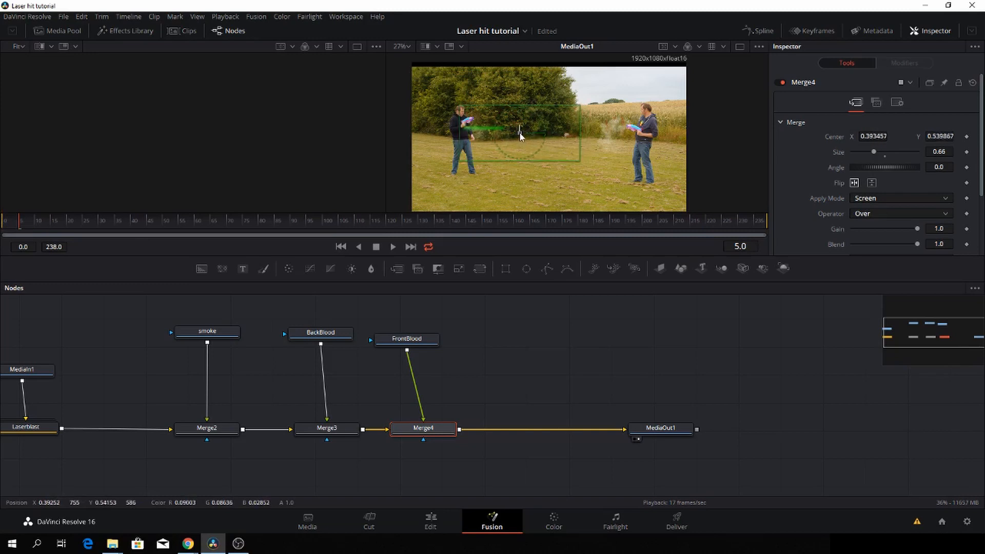
{"action": "left_click_drag", "start_coordinate": [521, 134], "coordinate": [519, 133]}
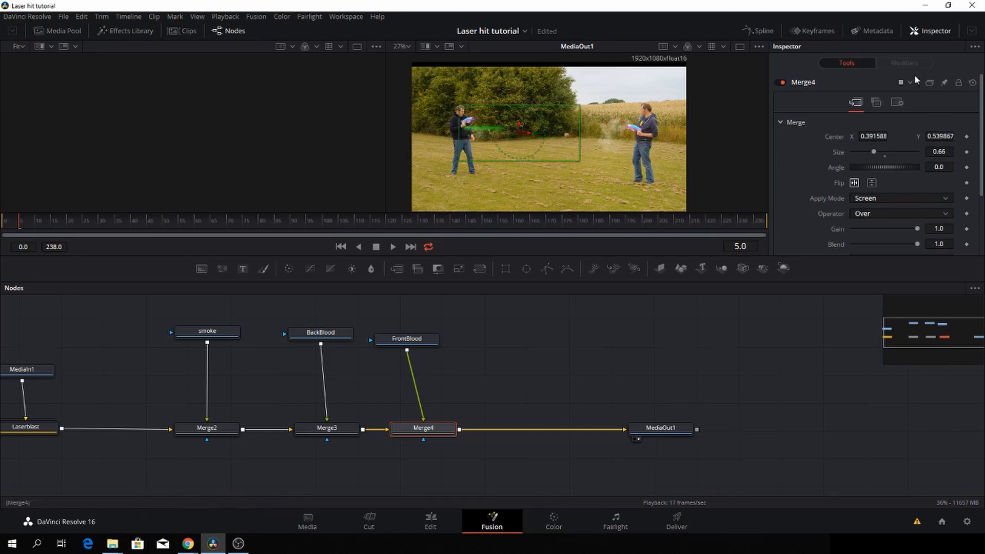
{"action": "left_click", "coordinate": [810, 30]}
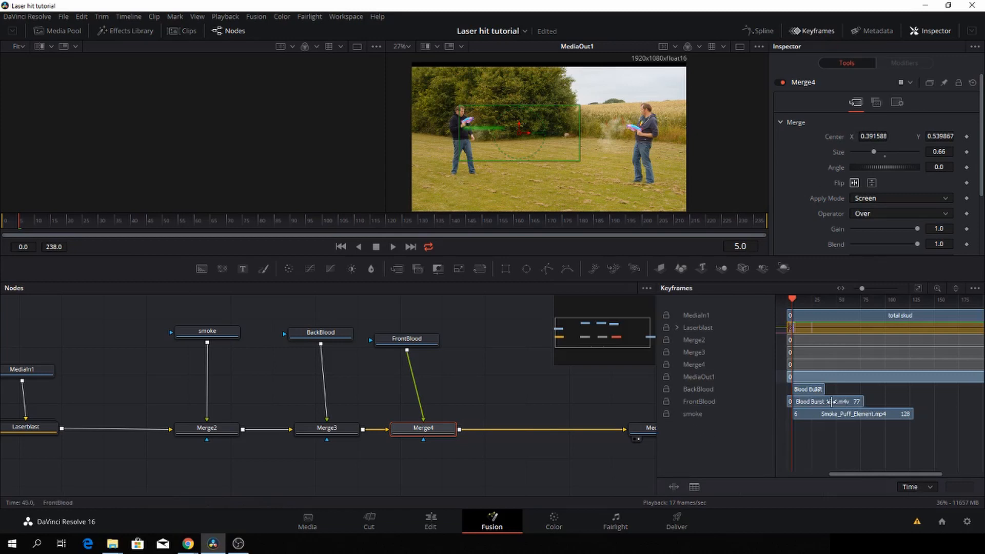
- Retime the FrontBlood clip to start at frame 5 and check it around frame 51
{"action": "left_click", "coordinate": [406, 340]}
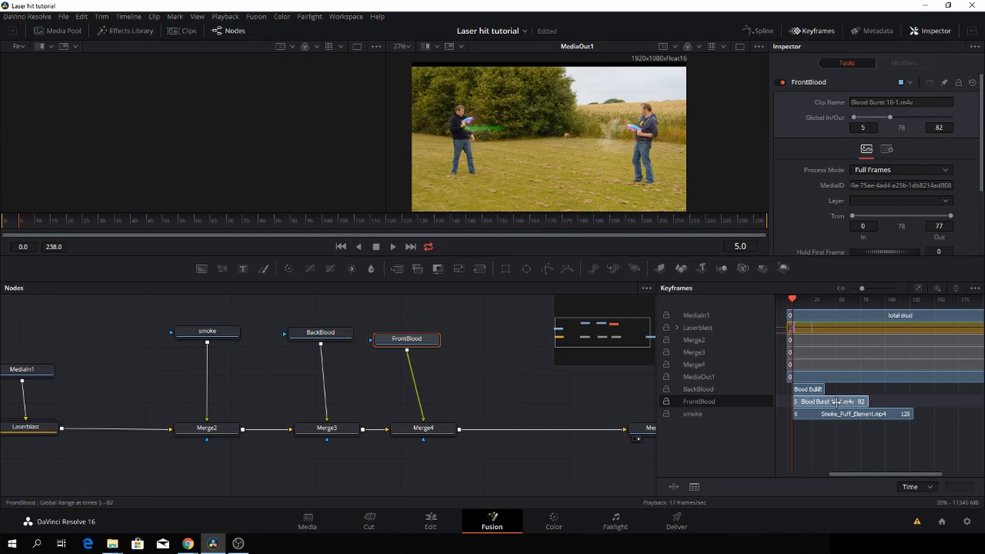
{"action": "left_click", "coordinate": [392, 247]}
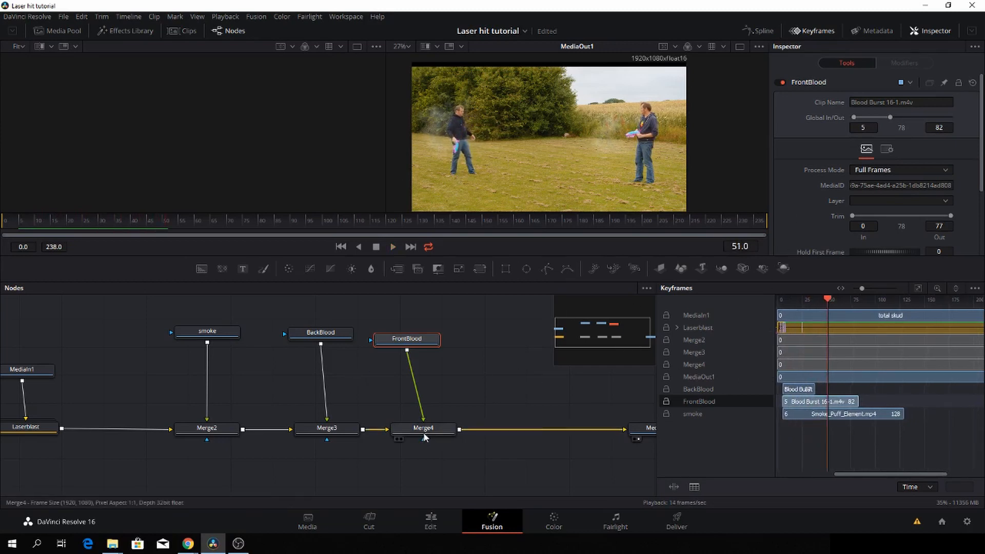
{"action": "left_click", "coordinate": [423, 429]}
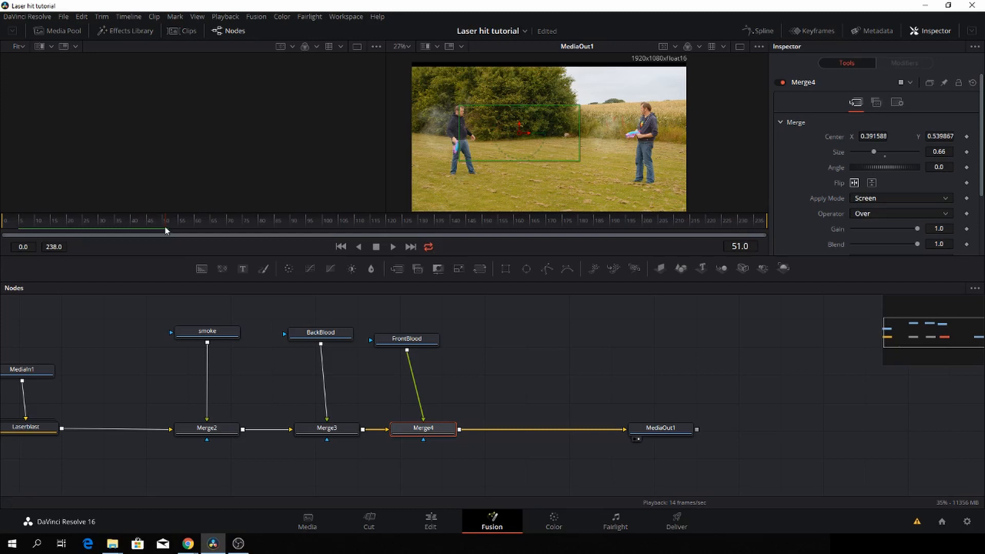
- Set a Blend keyframe of 1.0 on Merge4 at frame 9
{"action": "left_click", "coordinate": [50, 228]}
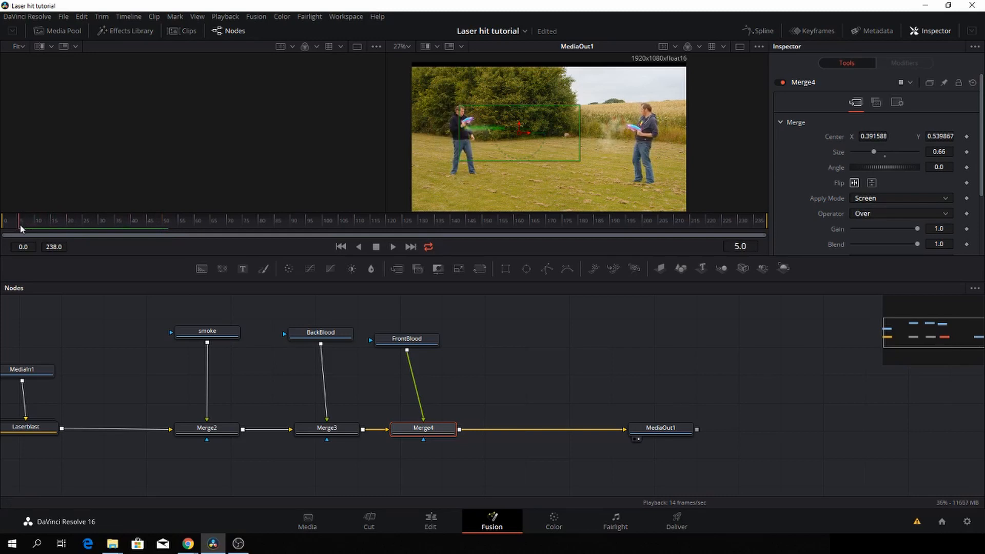
{"action": "mouse_move", "coordinate": [75, 234]}
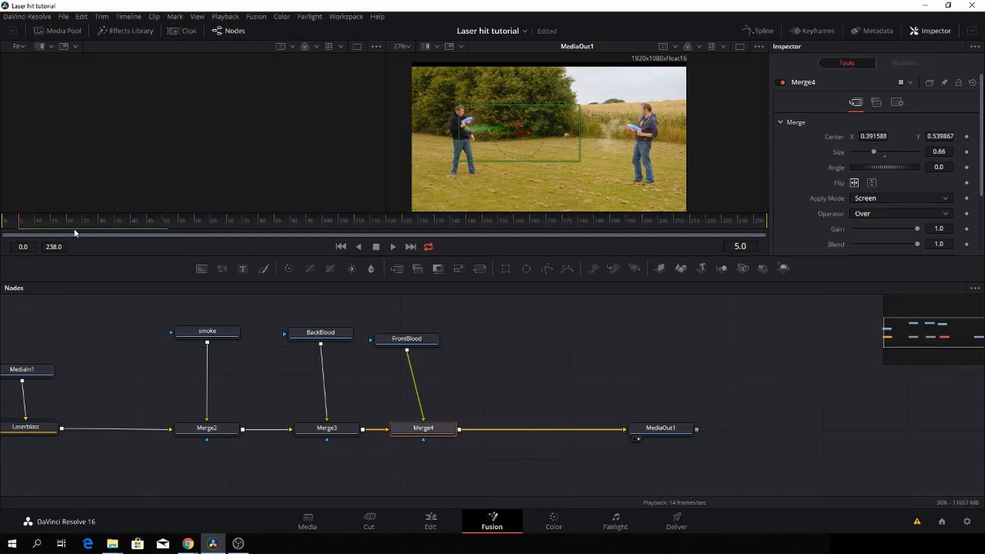
{"action": "scroll", "scroll_direction": "down", "scroll_amount": 3}
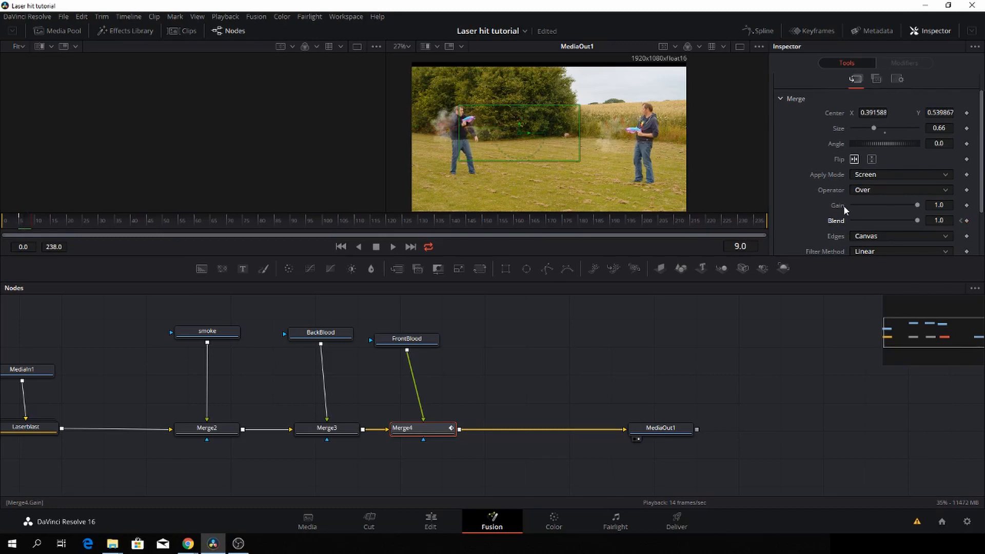
{"action": "left_click", "coordinate": [392, 246]}
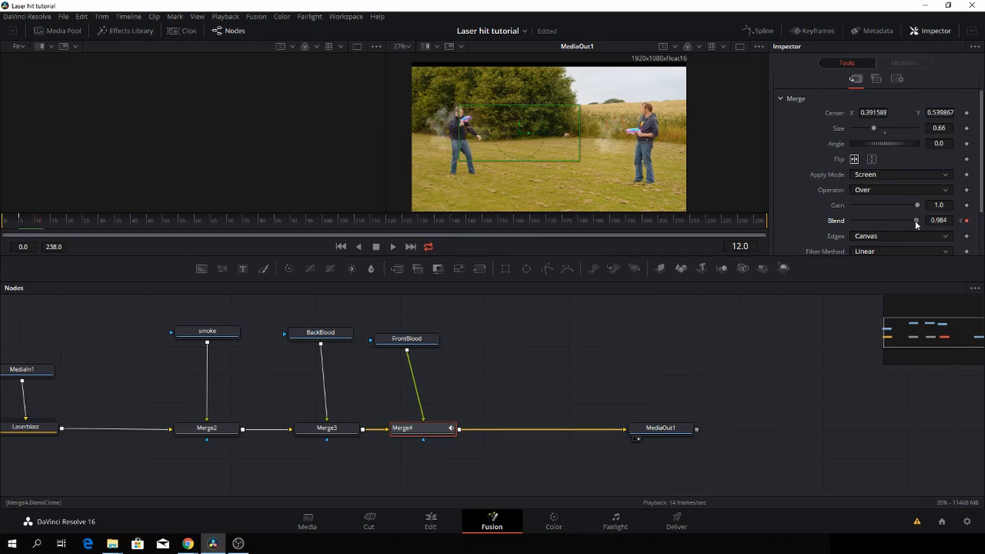
- Lower Blend at later frames so the front blood burst fades to almost nothing by frame 35
{"action": "left_click_drag", "start_coordinate": [916, 220], "coordinate": [898, 220]}
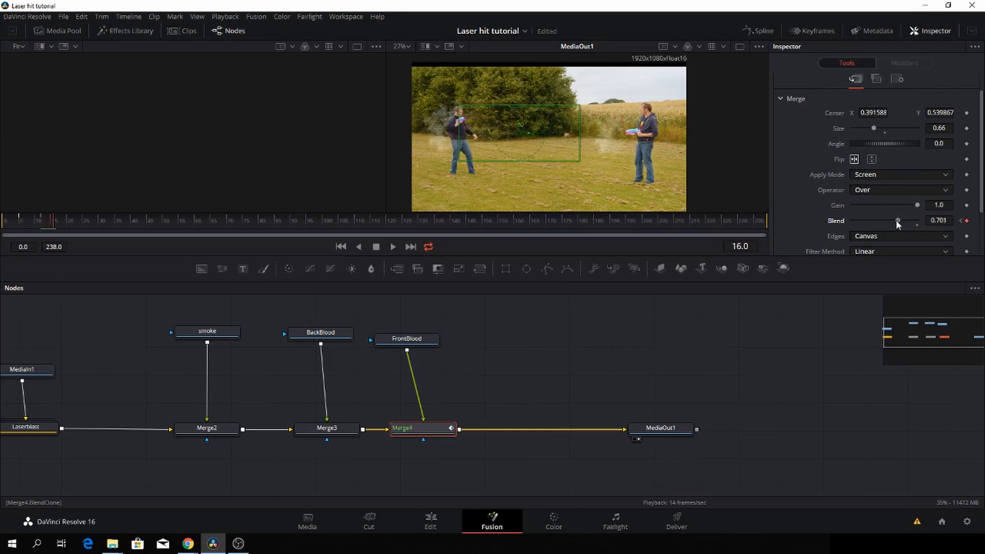
{"action": "left_click_drag", "start_coordinate": [899, 220], "coordinate": [885, 221]}
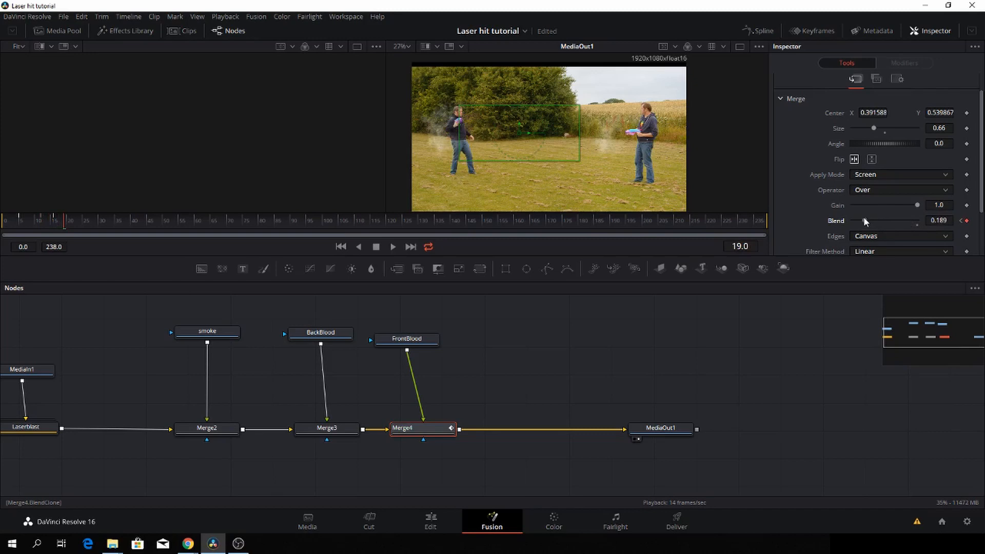
{"action": "left_click_drag", "start_coordinate": [886, 220], "coordinate": [853, 221]}
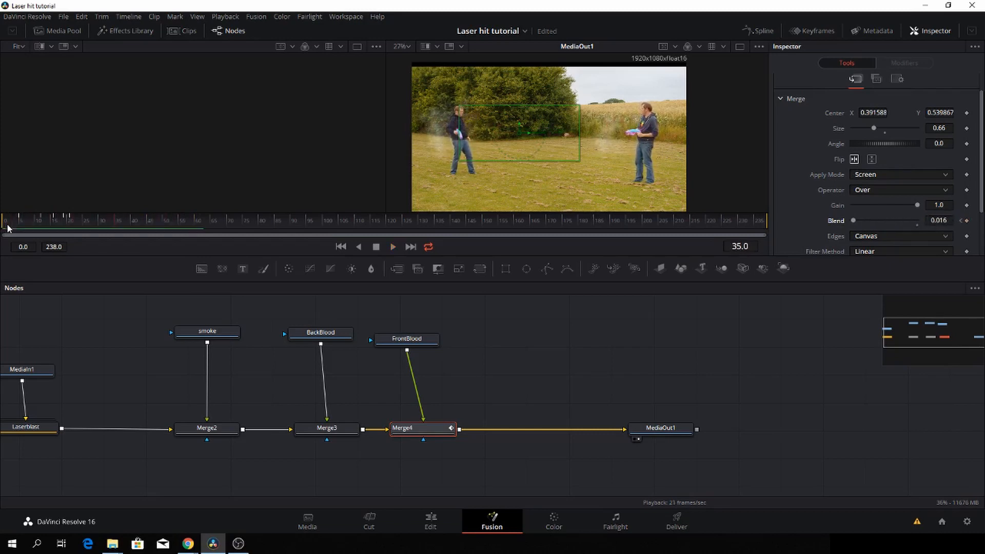
{"action": "mouse_move", "coordinate": [670, 433]}
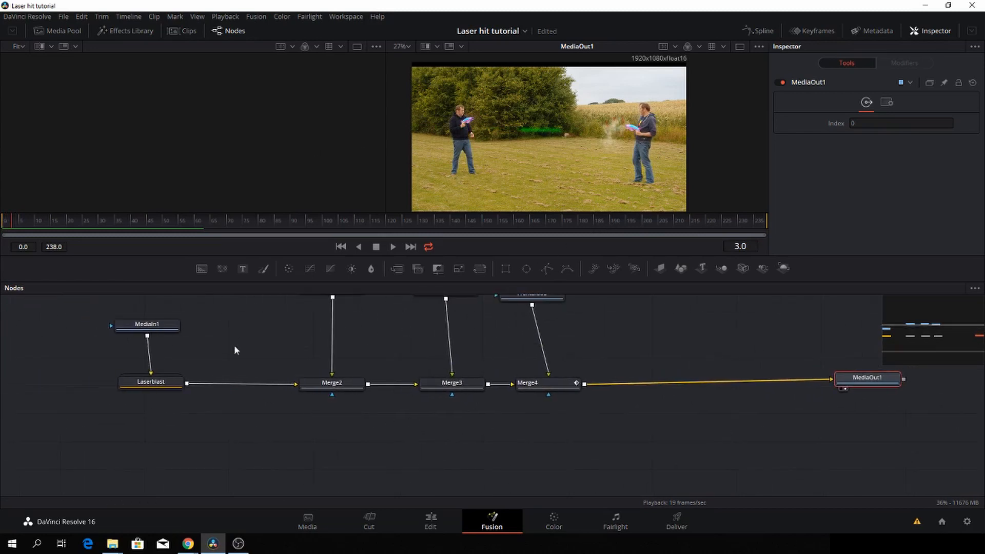
- Paste a copy of MediaIn1 and connect it as foreground of a new Merge5 before MediaOut1
{"action": "left_click", "coordinate": [146, 325]}
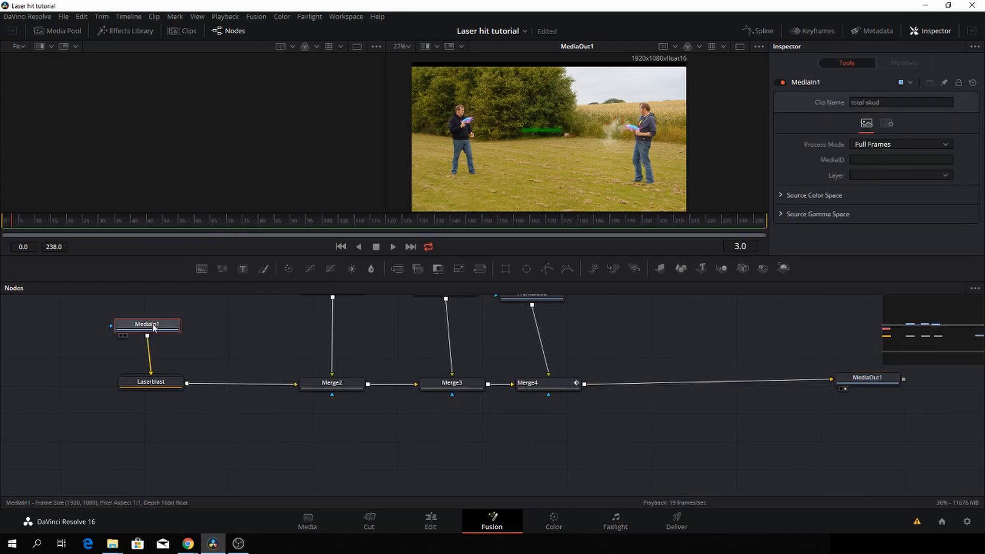
{"action": "left_click", "coordinate": [365, 443]}
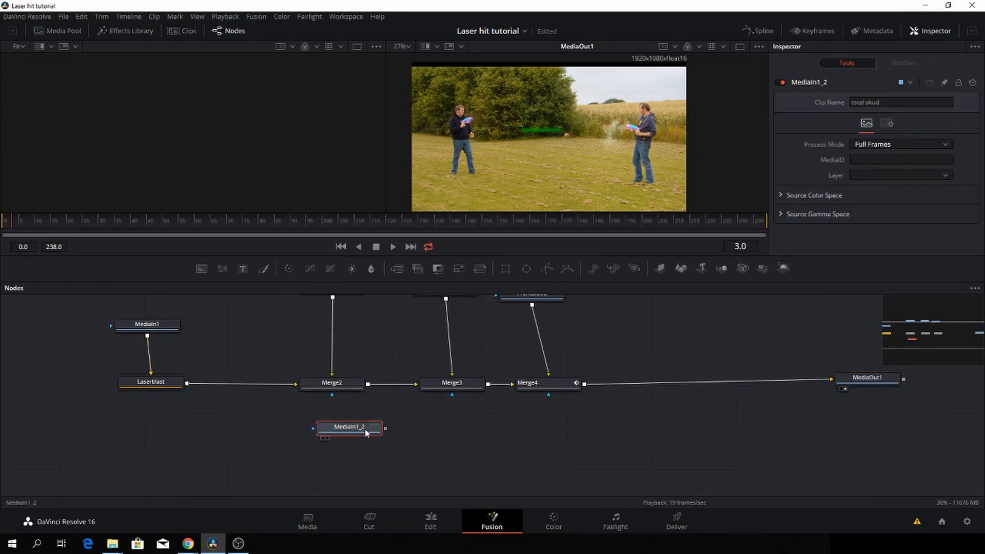
{"action": "left_click_drag", "start_coordinate": [348, 427], "coordinate": [493, 472]}
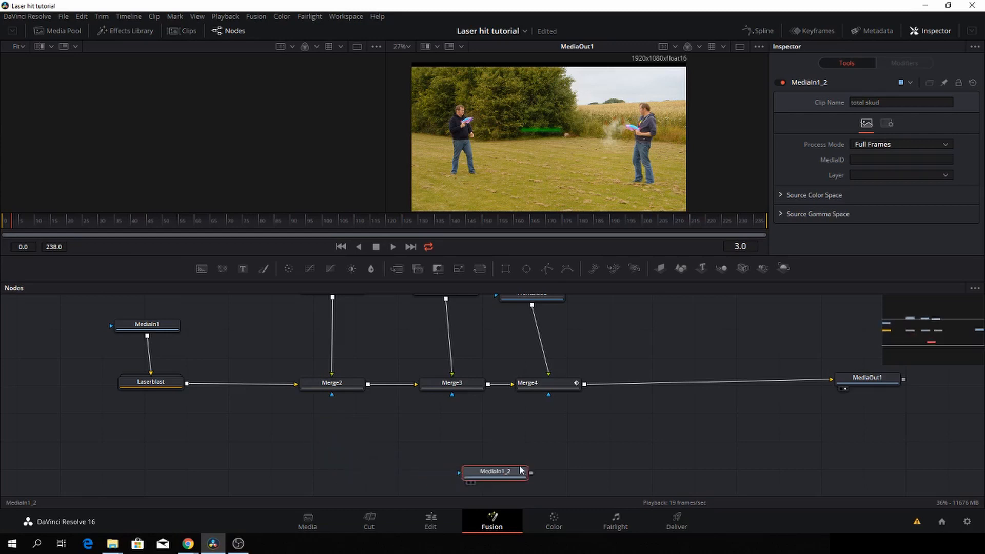
{"action": "left_click_drag", "start_coordinate": [495, 472], "coordinate": [695, 334]}
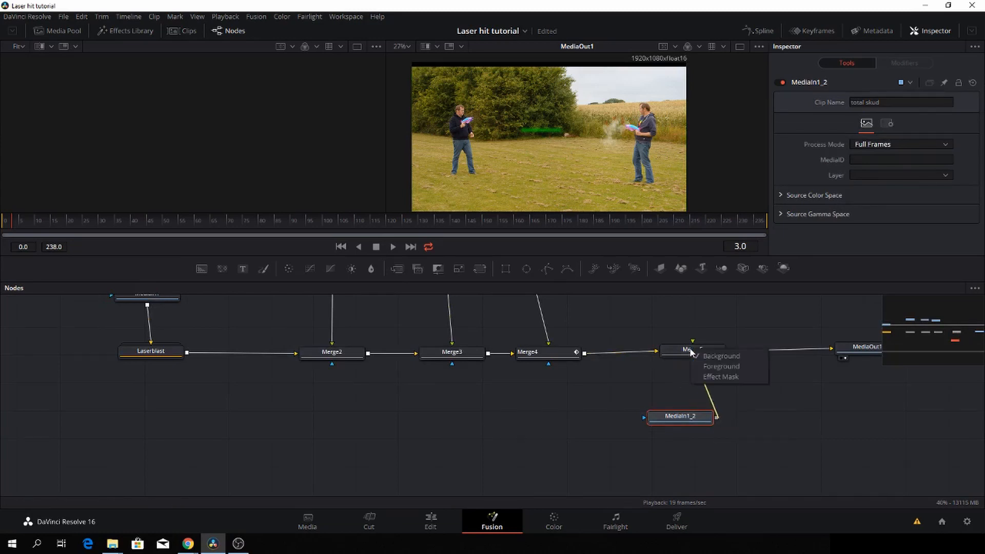
{"action": "mouse_move", "coordinate": [722, 366]}
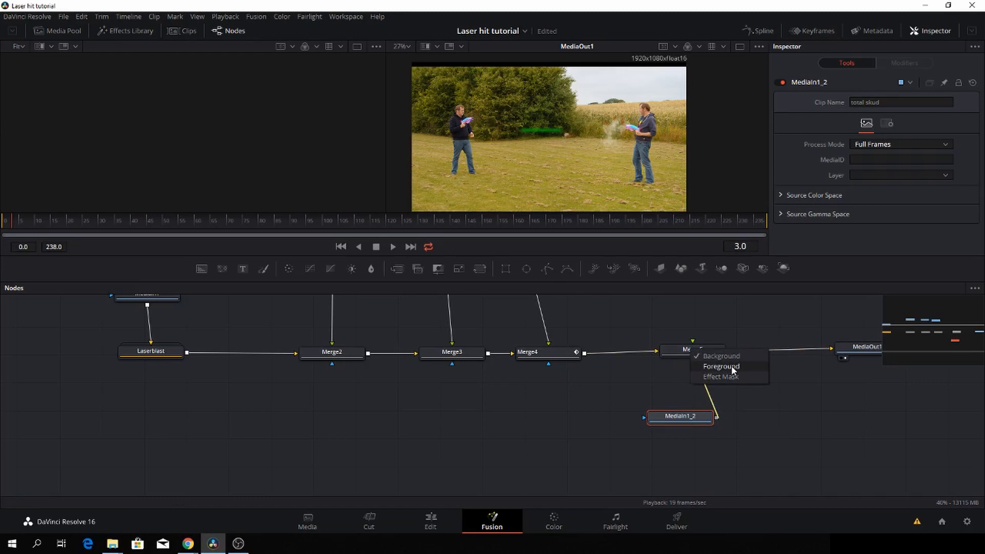
{"action": "left_click", "coordinate": [721, 366]}
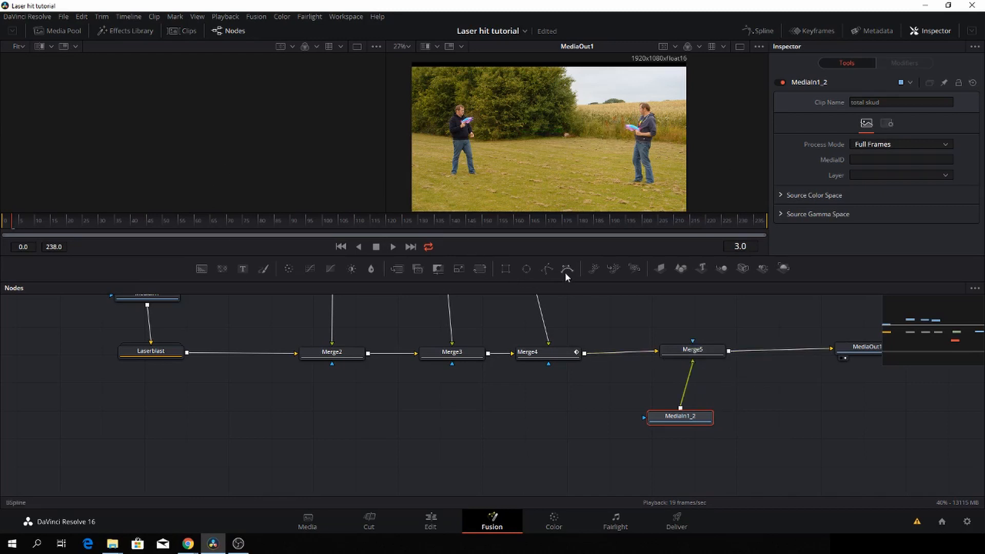
- Add a BSpline4 mask to outline the left man's upper body and gun
{"action": "left_click", "coordinate": [566, 268]}
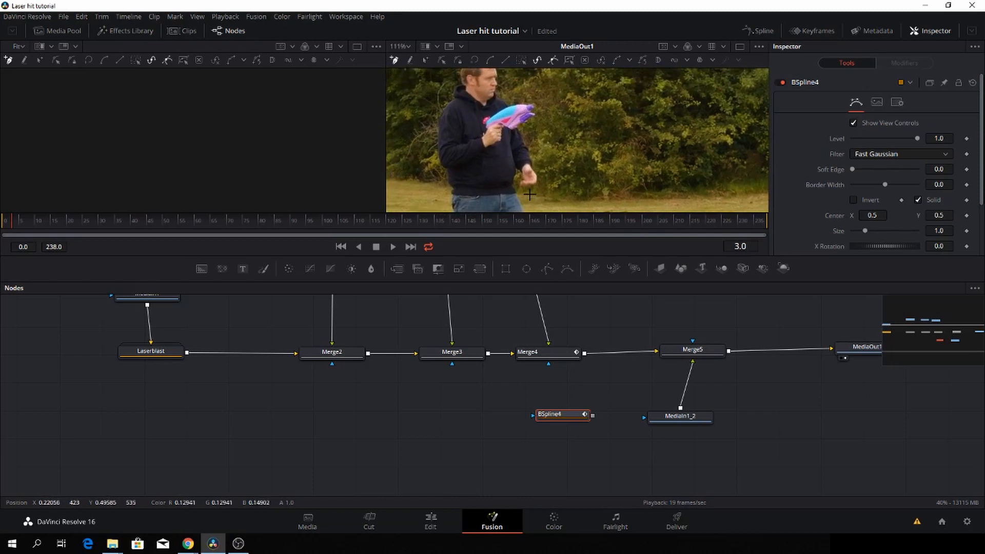
{"action": "mouse_move", "coordinate": [530, 193]}
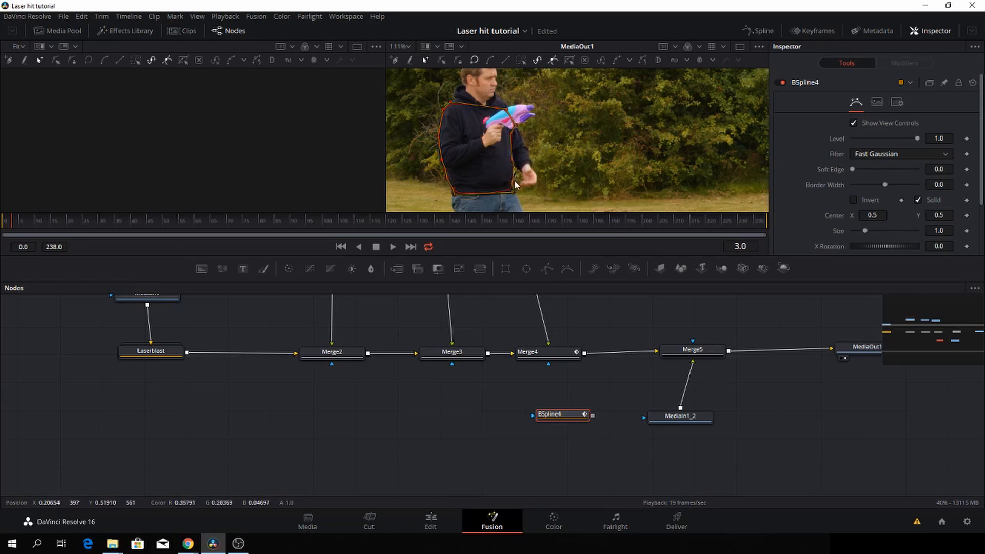
{"action": "mouse_move", "coordinate": [541, 183]}
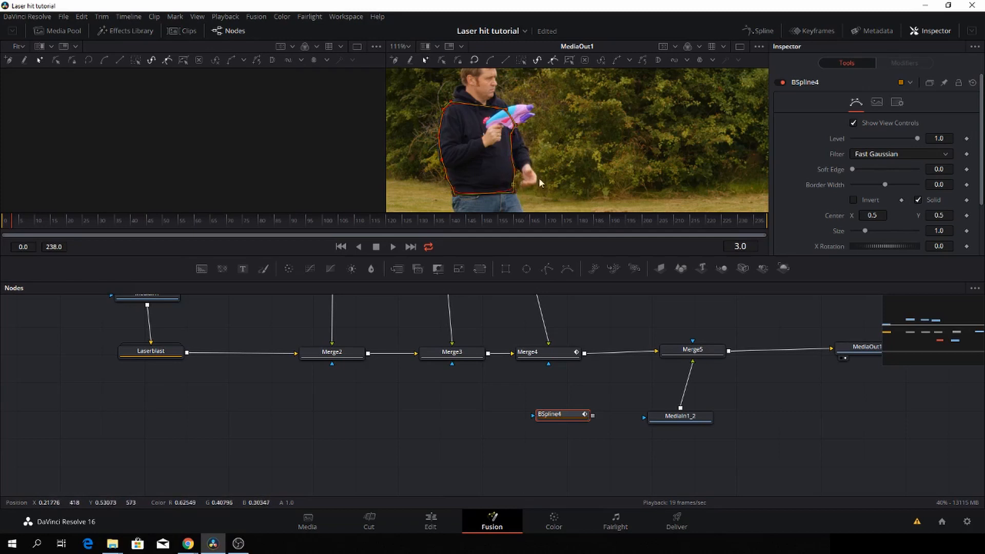
{"action": "mouse_move", "coordinate": [605, 412]}
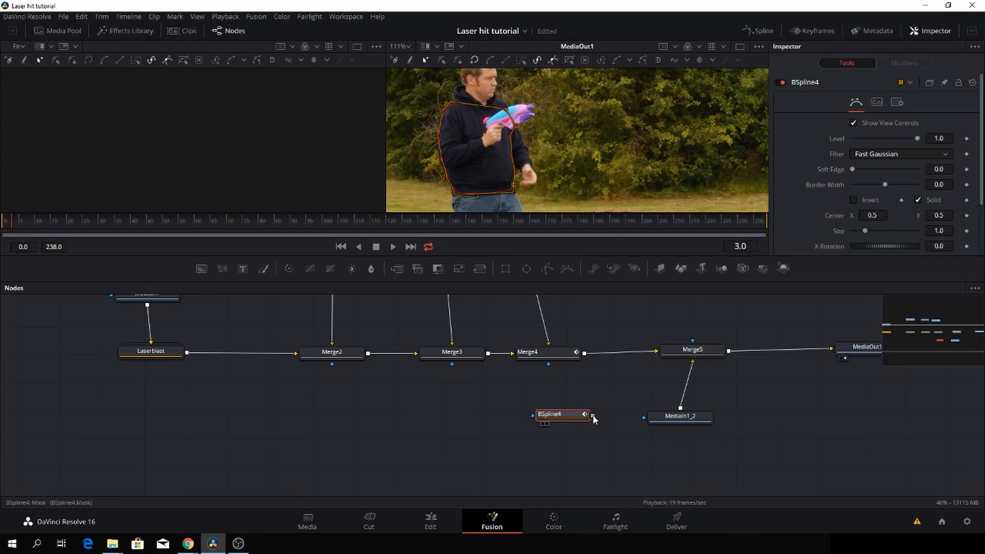
- Attach BSpline4 to MediaIn1_2's mask input so the laser passes behind the man's body
{"action": "left_click_drag", "start_coordinate": [584, 413], "coordinate": [647, 417]}
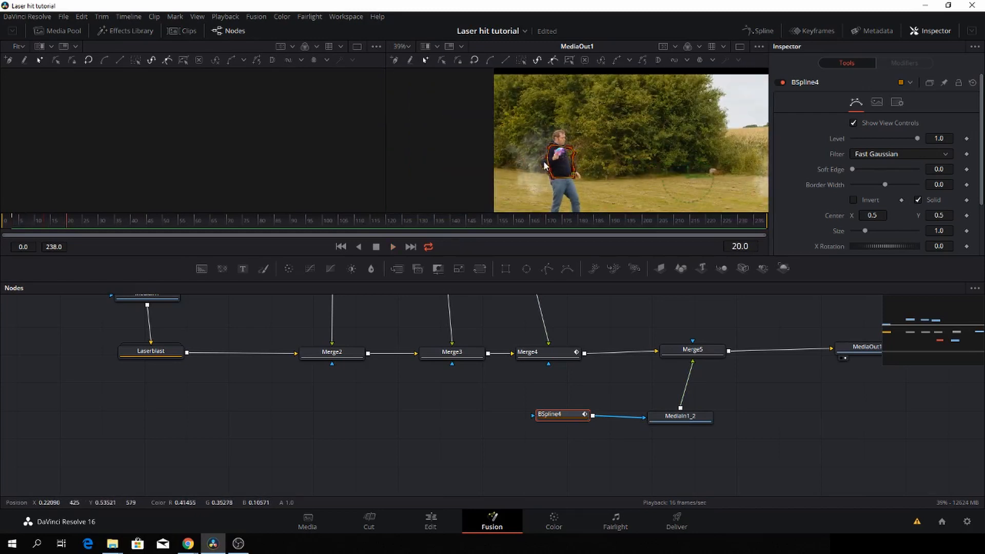
{"action": "left_click", "coordinate": [692, 350]}
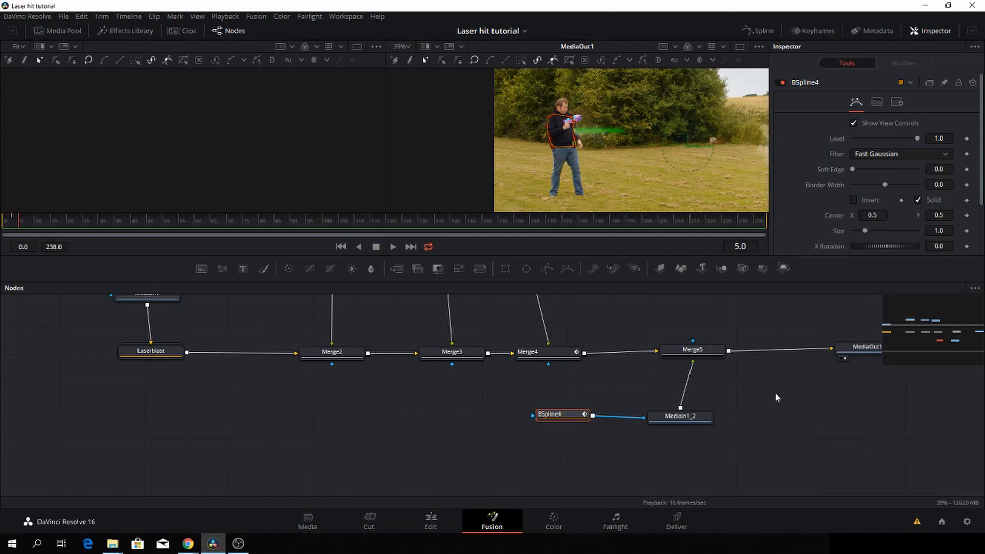
- Keyframe Merge5's Blend to reach 0.0 by frame 24 and play back the fade
{"action": "left_click", "coordinate": [693, 349]}
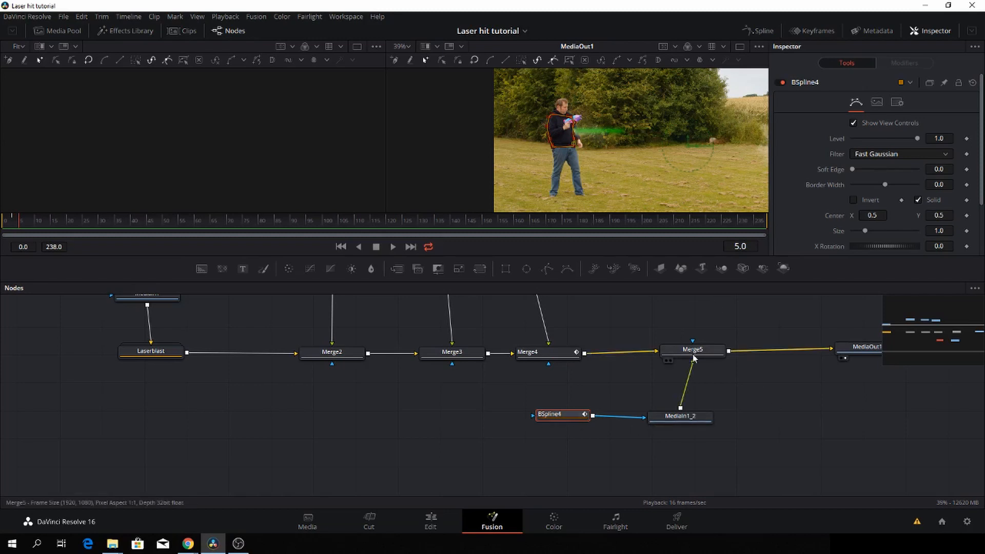
{"action": "left_click", "coordinate": [692, 349]}
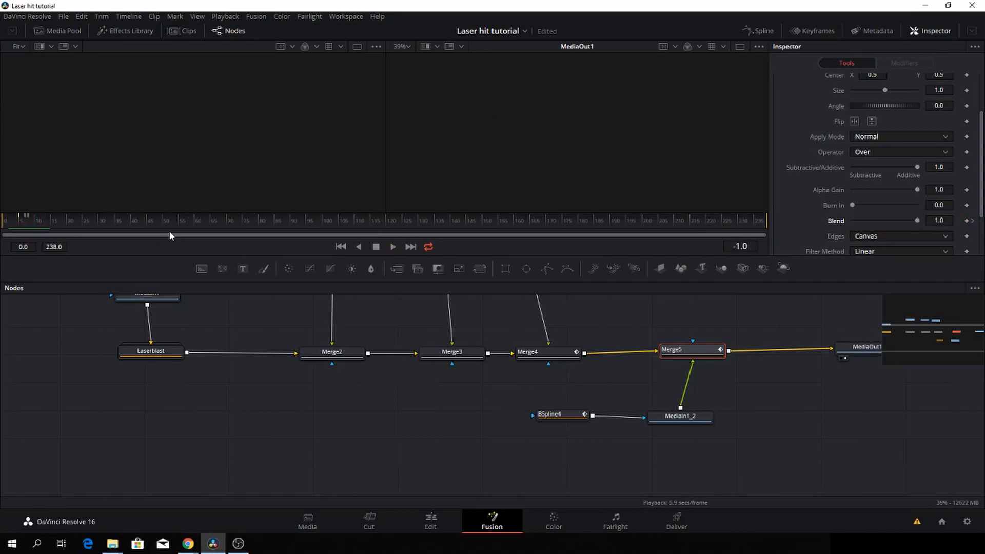
{"action": "left_click", "coordinate": [392, 246]}
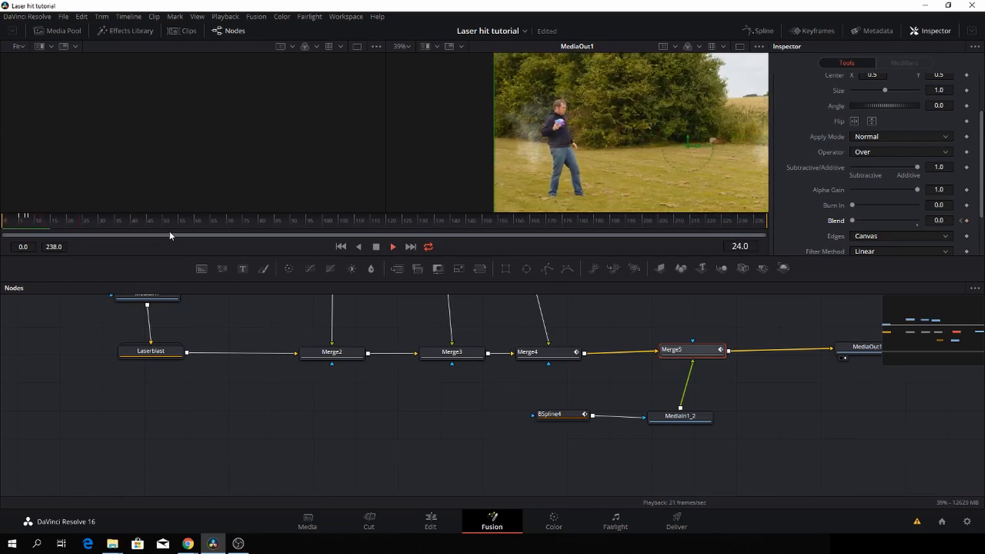